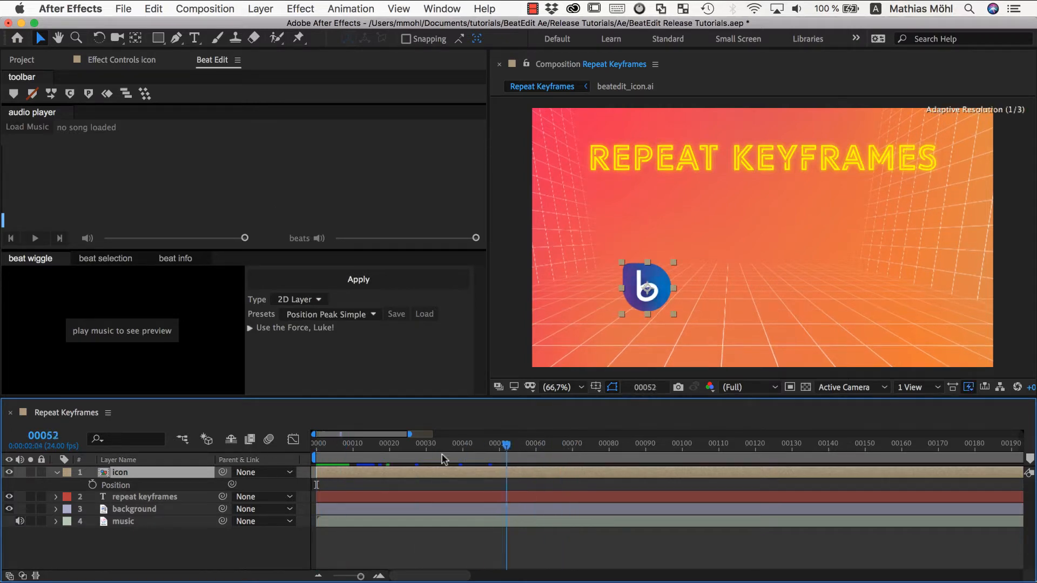
- Apply Squash and Stretch Pro's Cartoon Bundle Jump Forward behavior to the icon layer
left_click(441, 9)
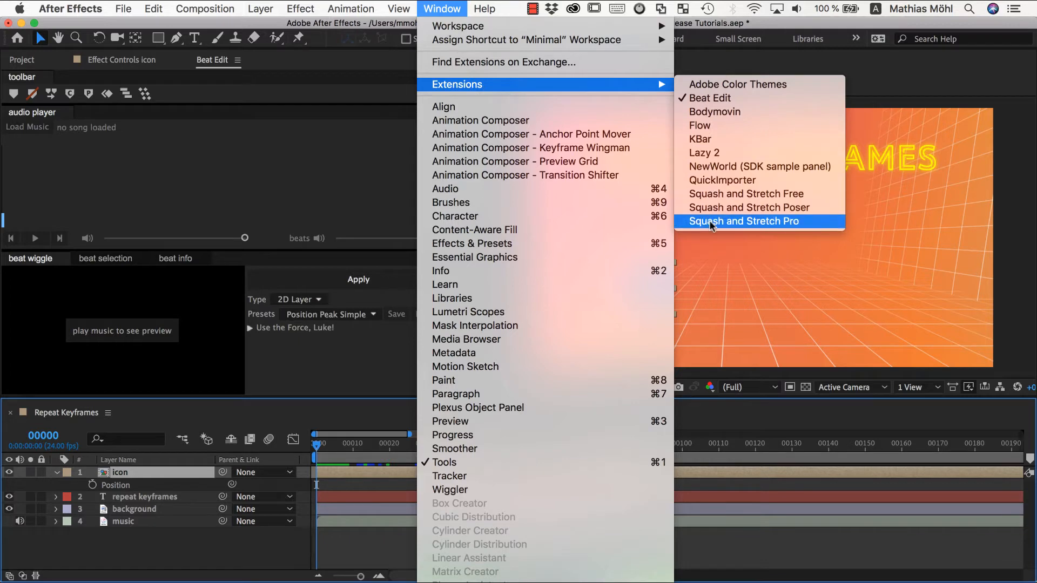
left_click(742, 221)
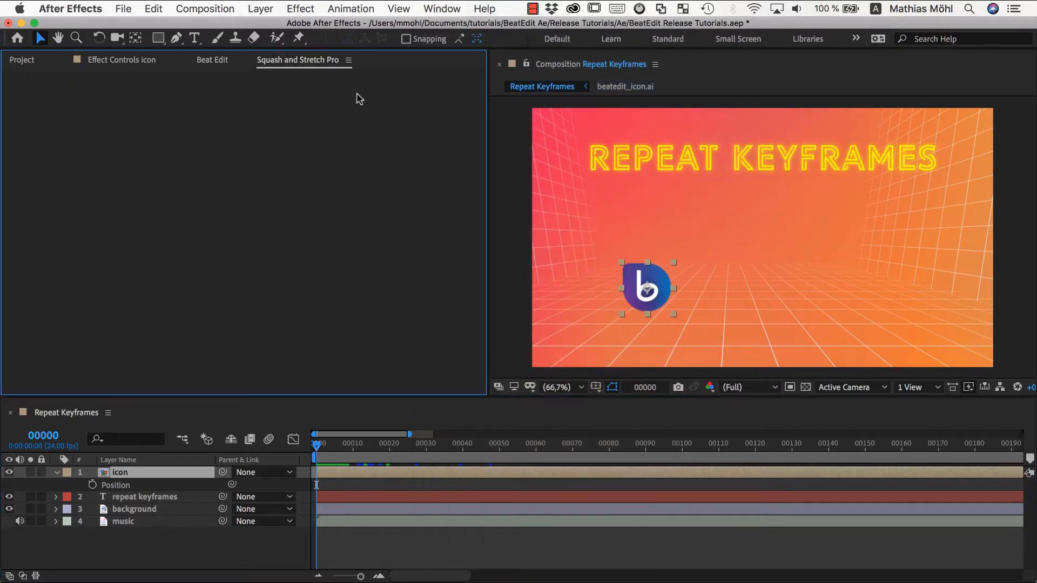
left_click(298, 59)
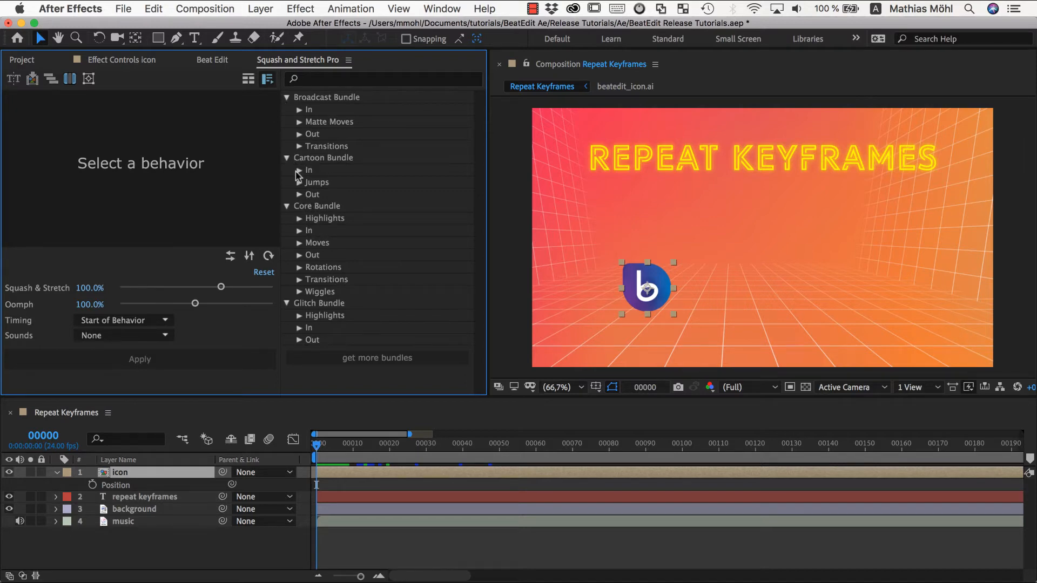
left_click(298, 182)
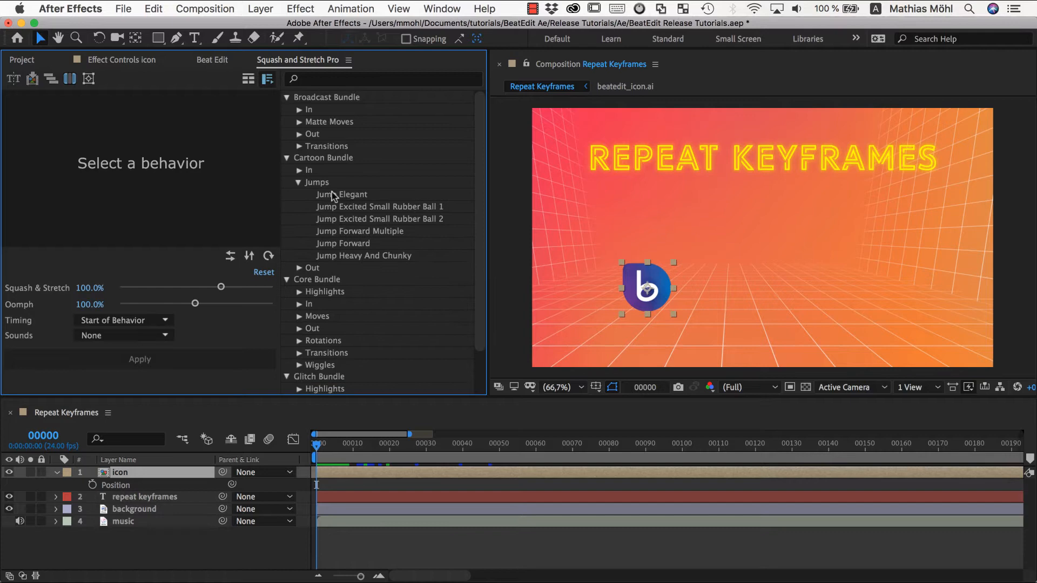
left_click(343, 242)
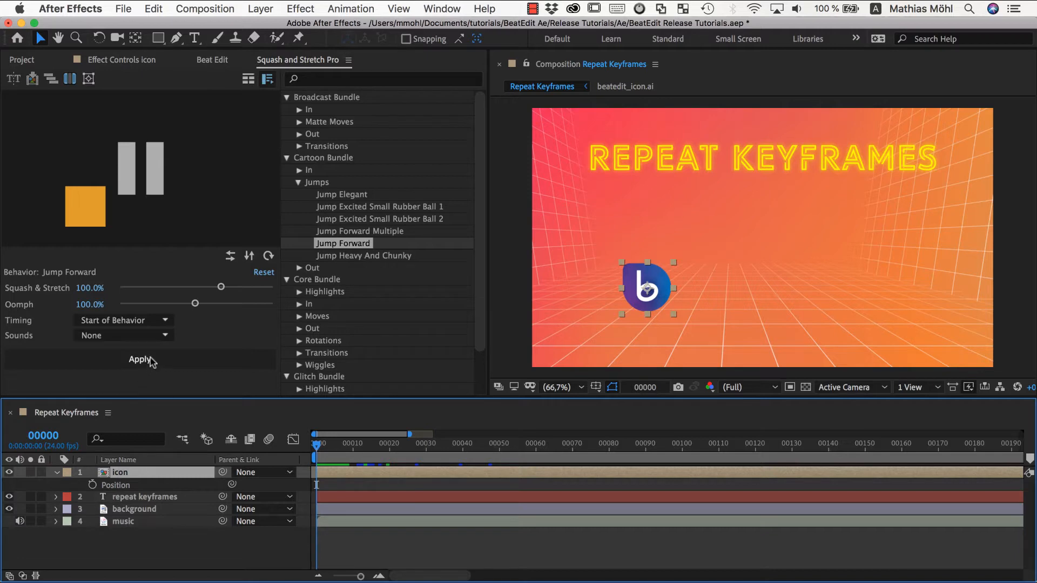
left_click(139, 359)
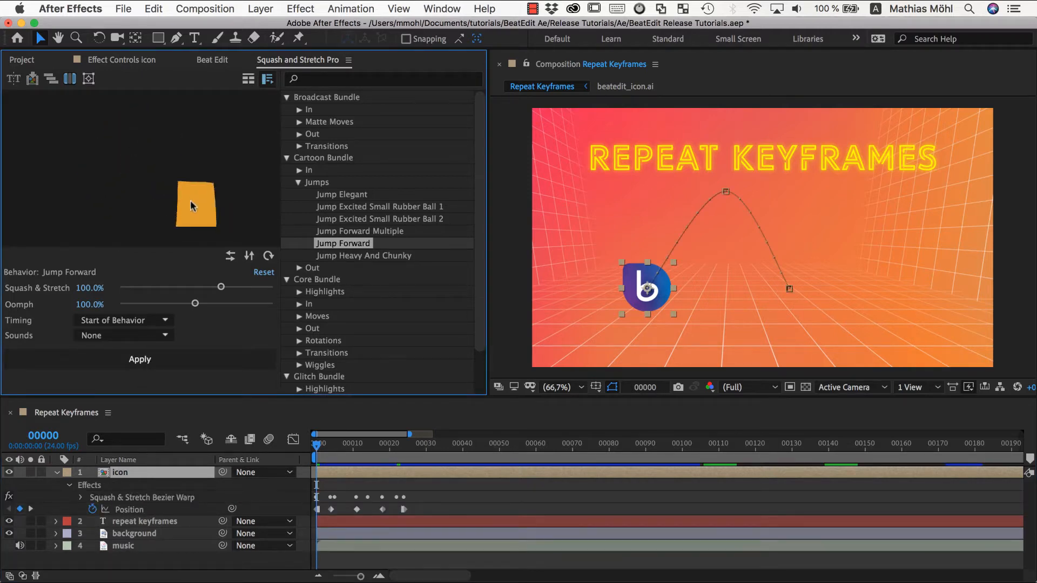
left_click(135, 533)
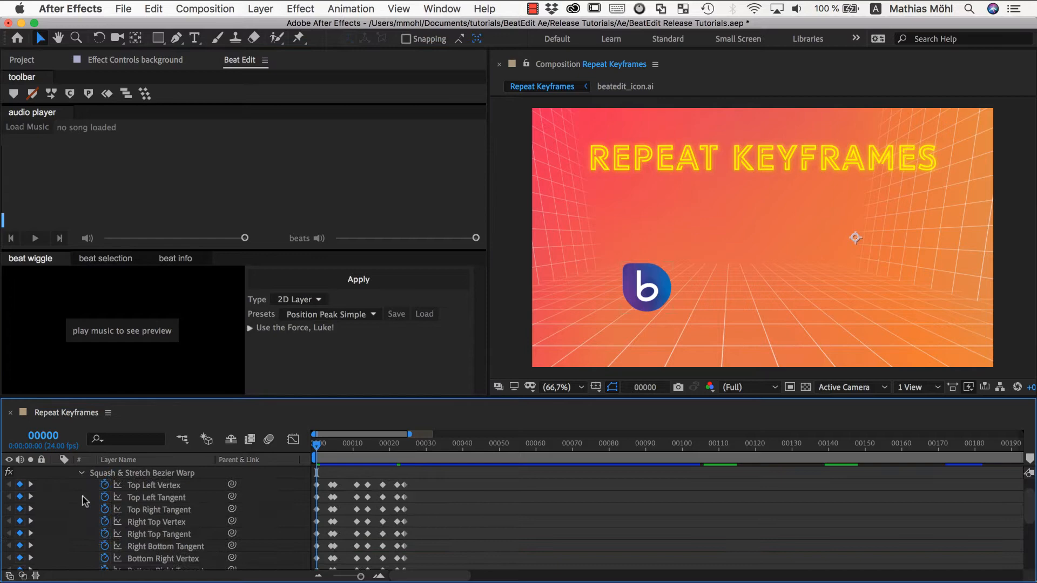
scroll("down", 3)
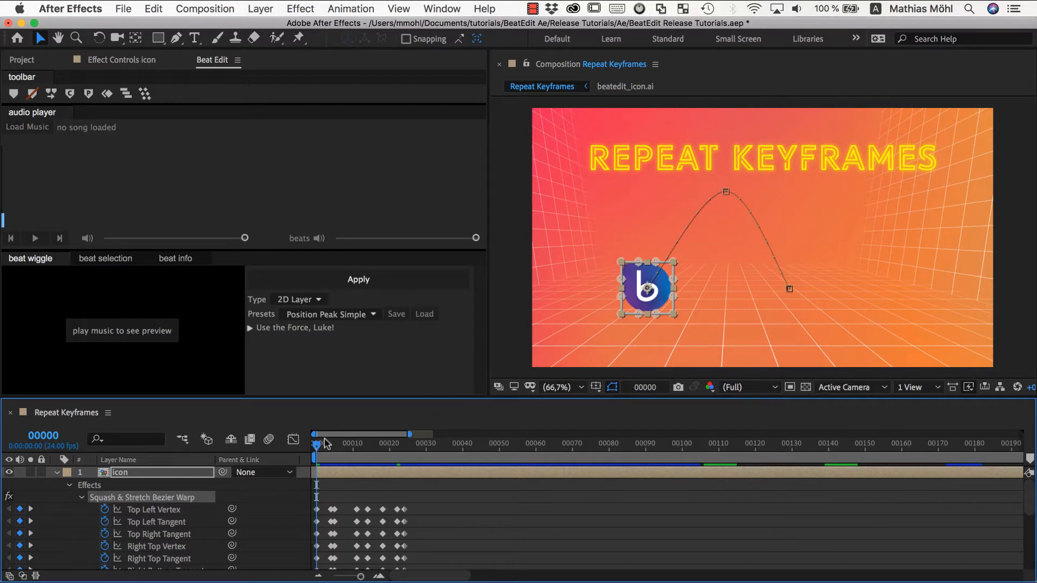
left_click_drag(318, 443, 316, 451)
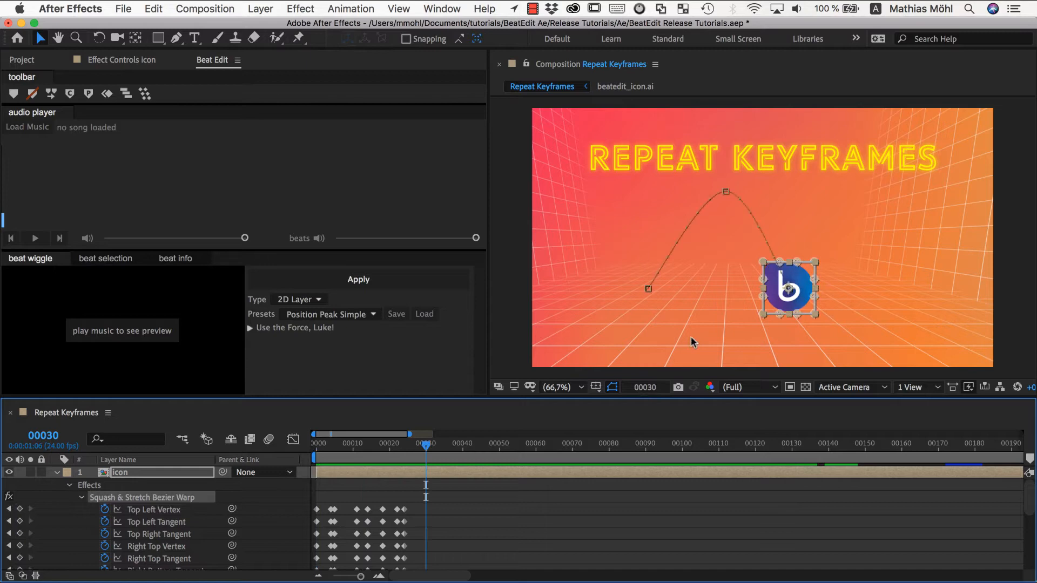
mouse_move(672, 316)
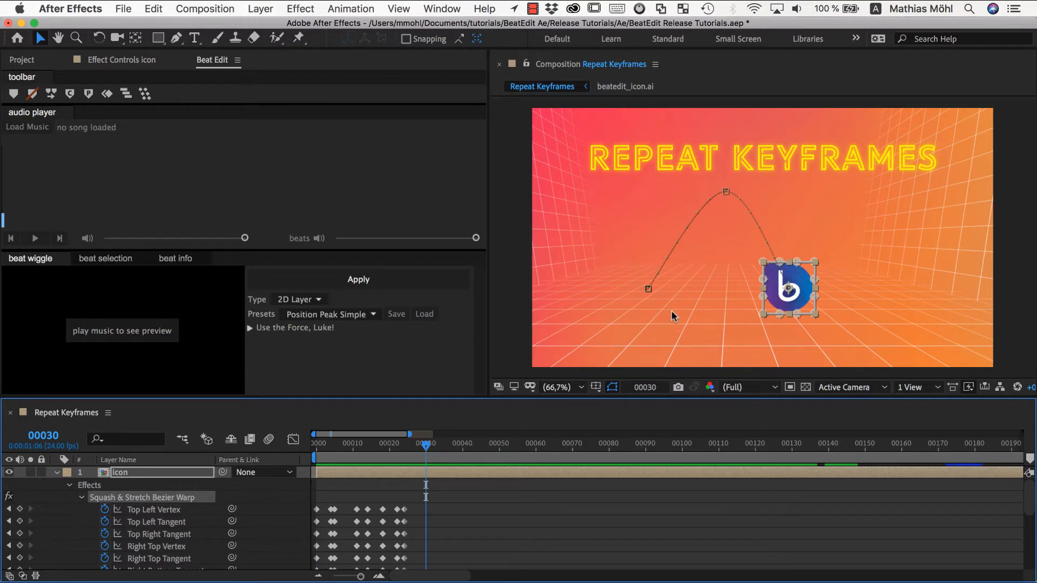
mouse_move(658, 329)
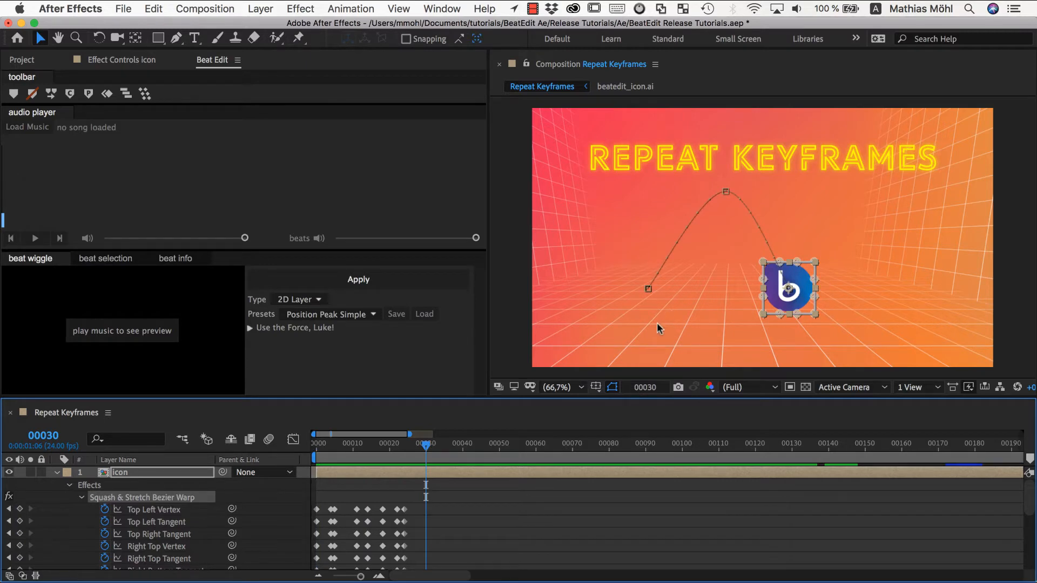
mouse_move(751, 251)
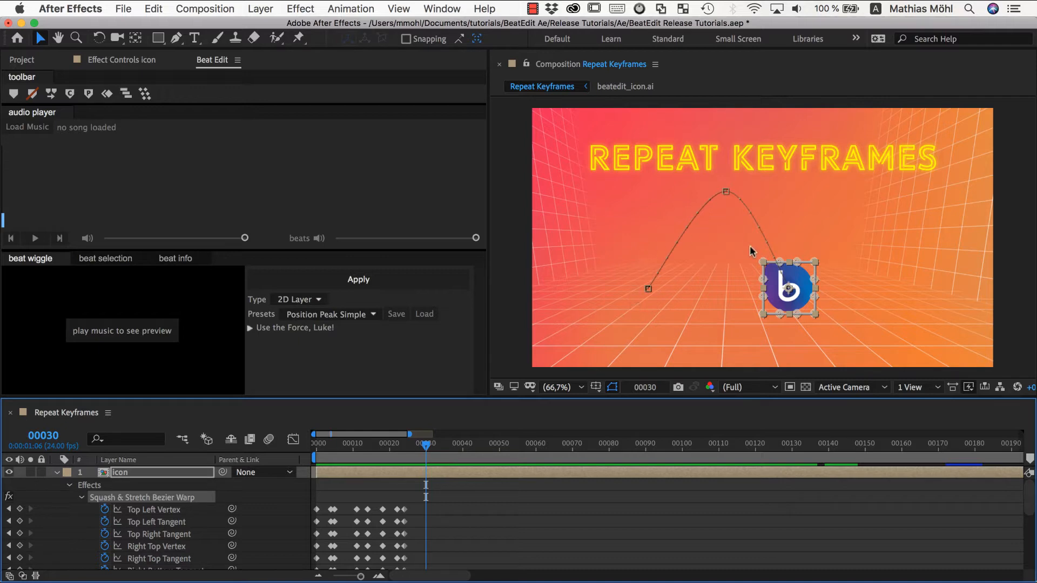
mouse_move(697, 245)
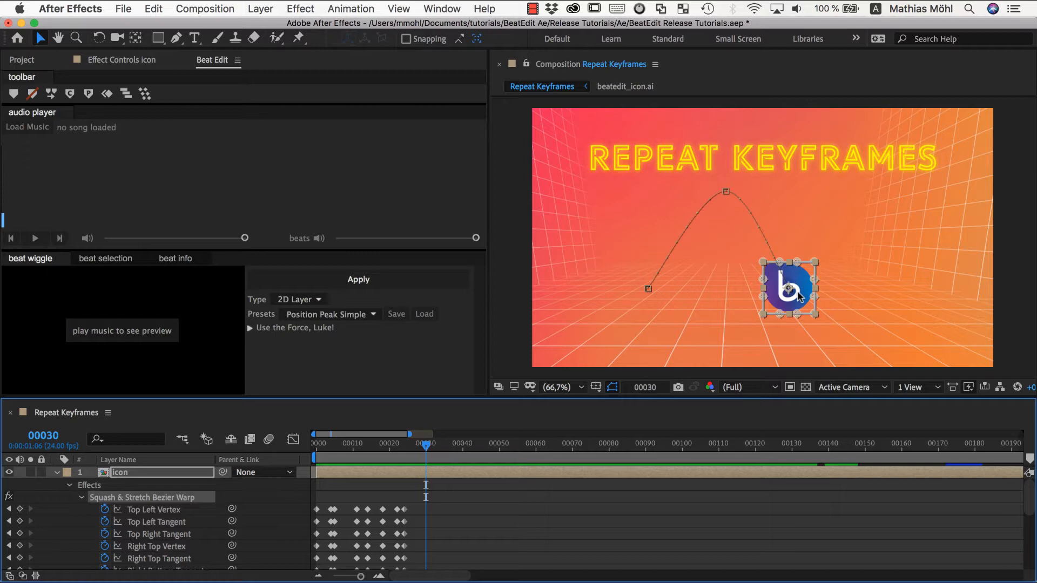
mouse_move(320, 453)
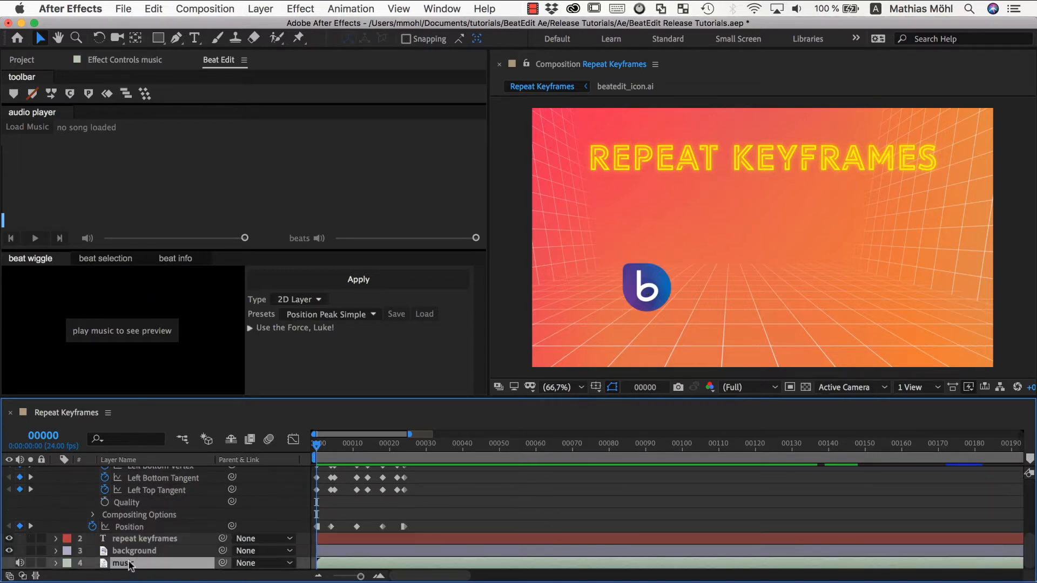
- Load the music layer into BeatEdit and create comp markers from its detected beats
left_click(28, 127)
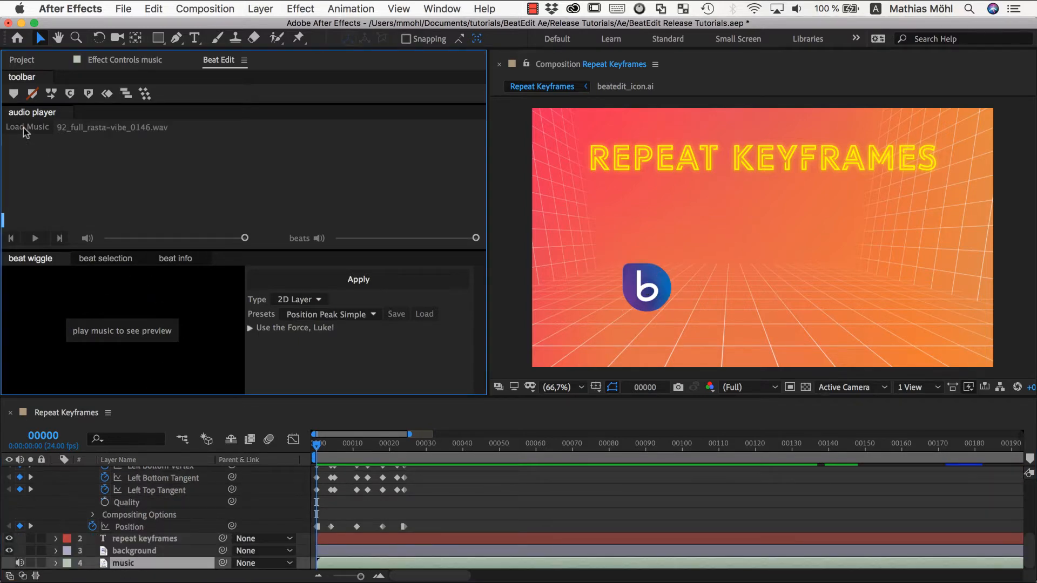
left_click(27, 127)
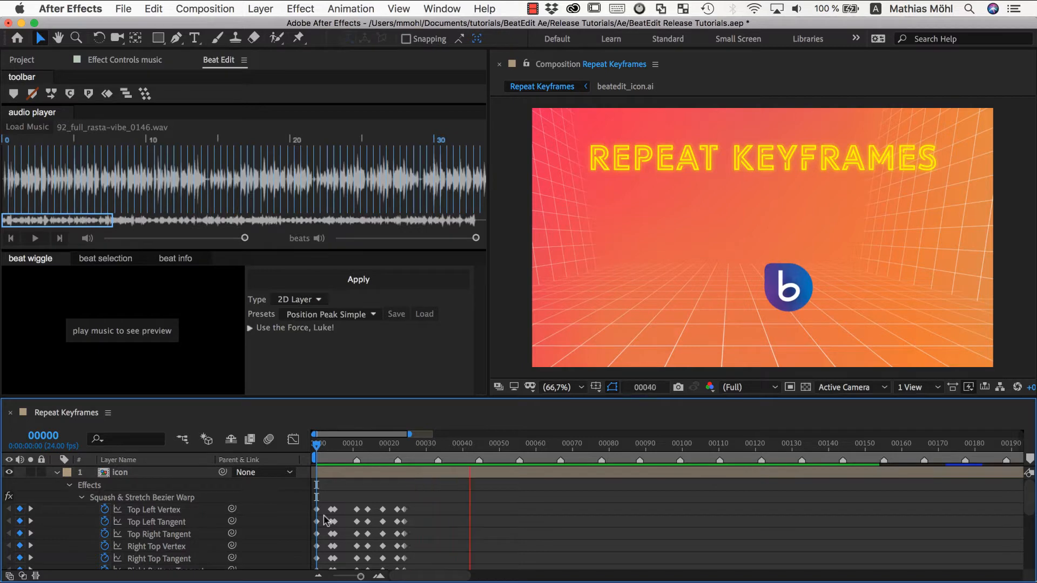
left_click(510, 443)
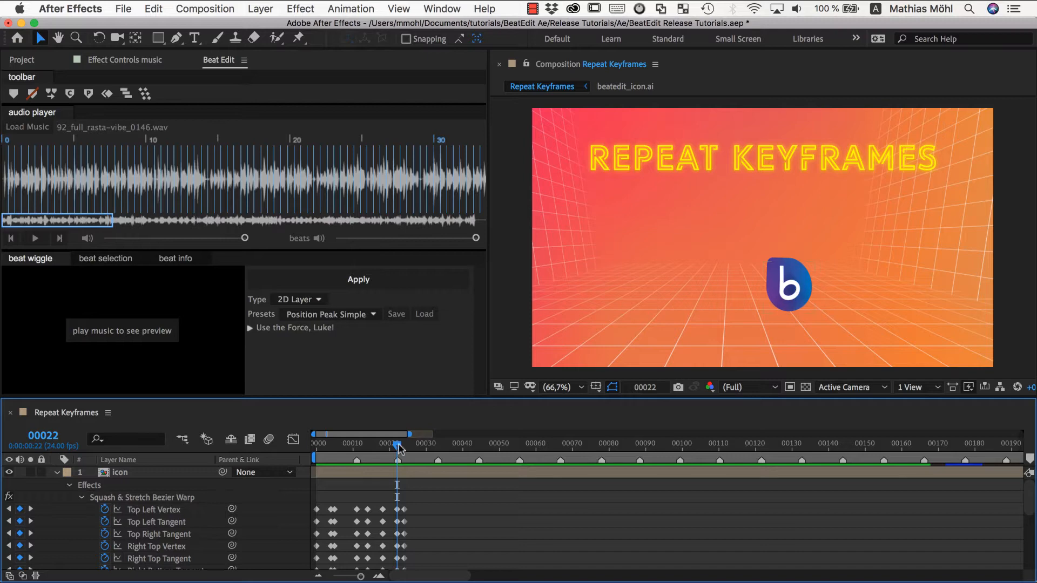
- Scroll the timeline to the icon's jump keyframes near the frame 22 beat marker
scroll("down", 3)
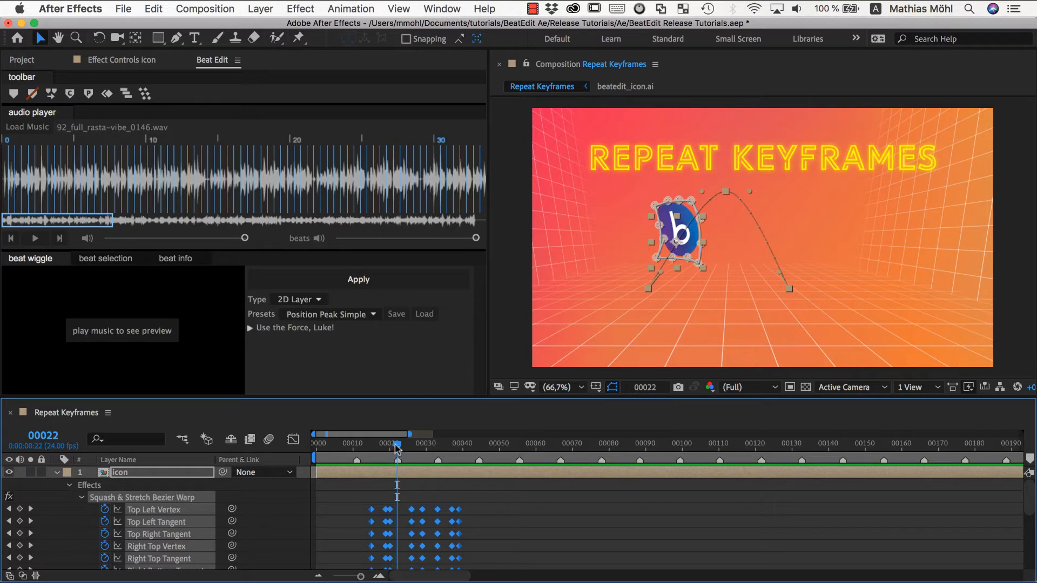
mouse_move(397, 489)
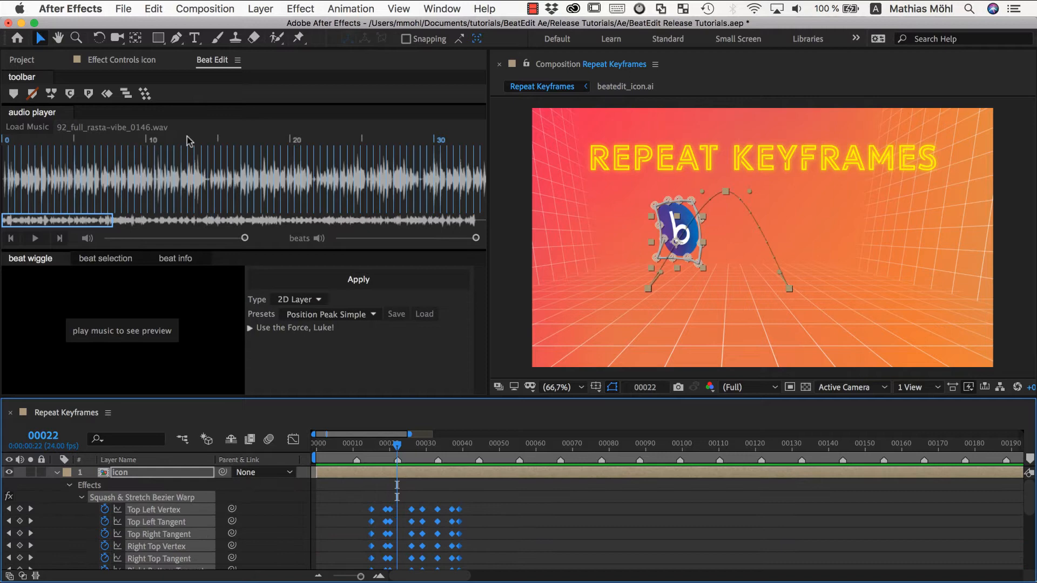
mouse_move(107, 94)
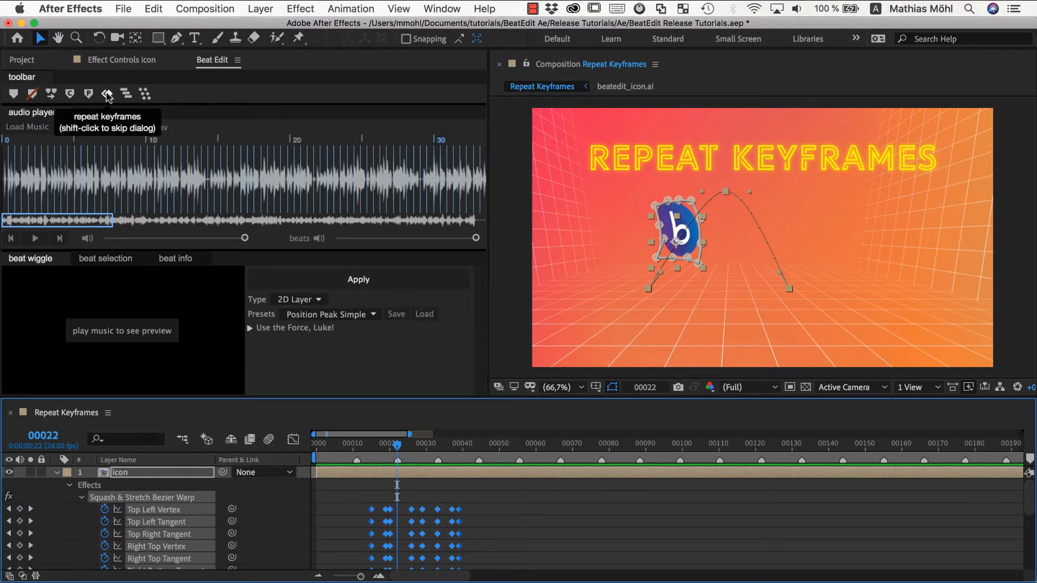
- Repeat the jump keyframes at comp markers with Clip enabled, then preview from an early frame
left_click(107, 94)
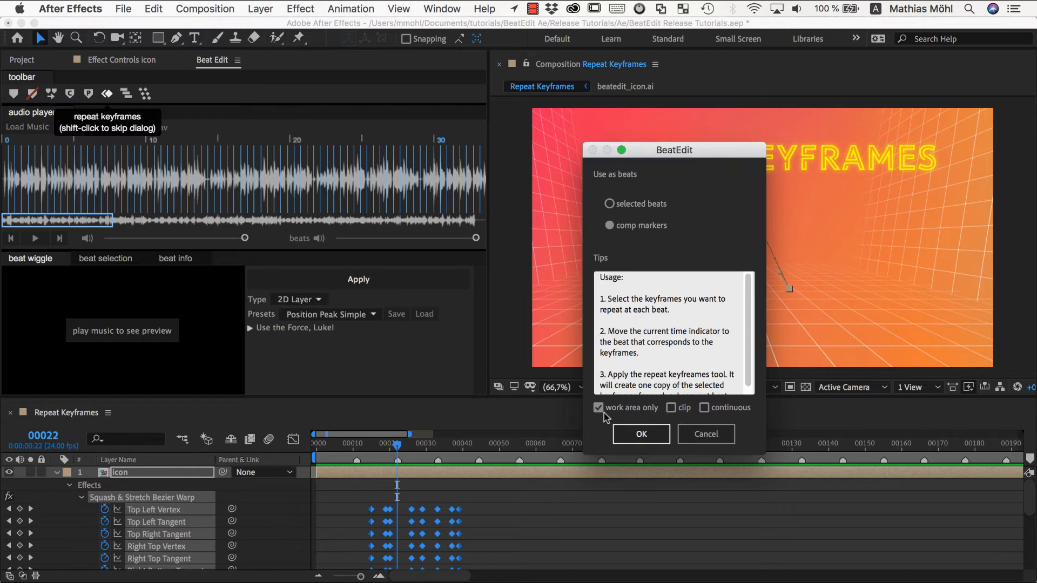
mouse_move(437, 475)
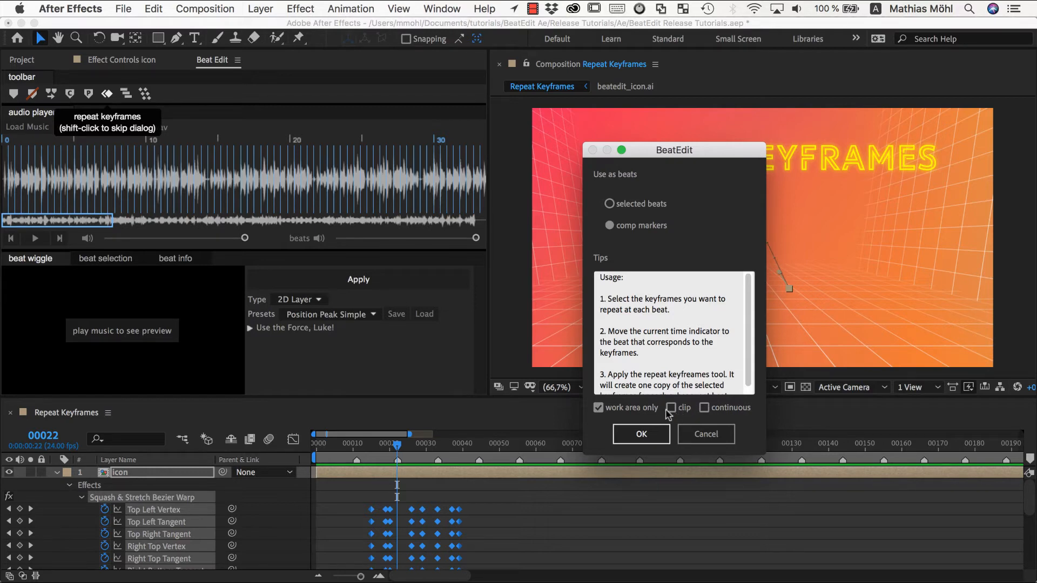
left_click(672, 407)
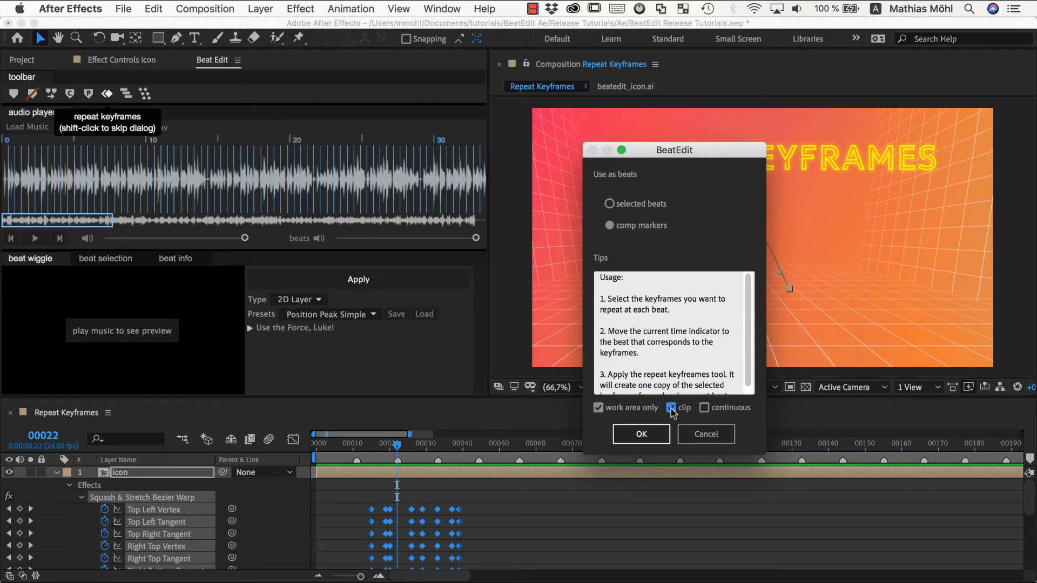
left_click(640, 434)
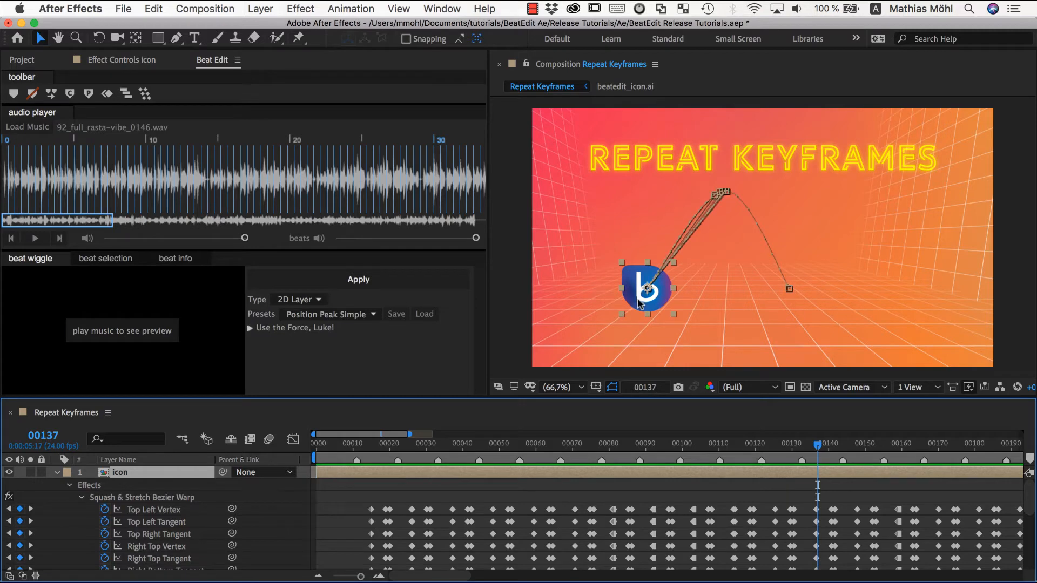
mouse_move(665, 288)
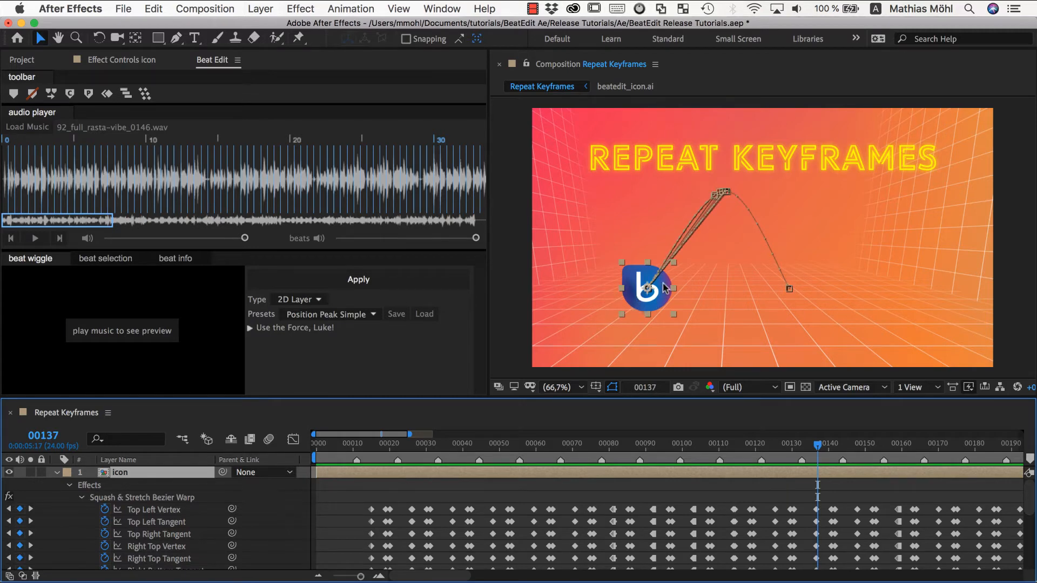
left_click(368, 443)
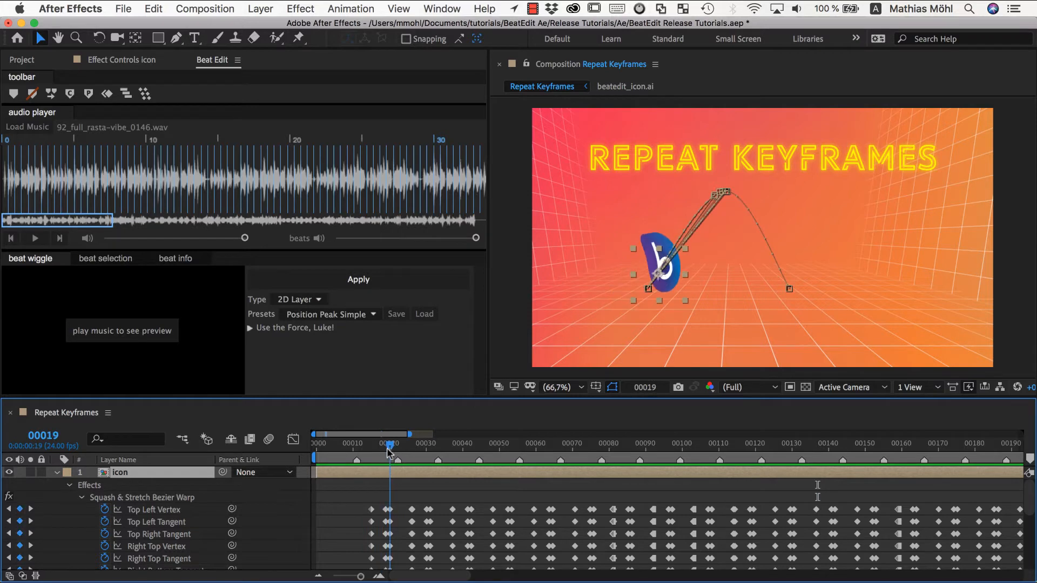
left_click(386, 447)
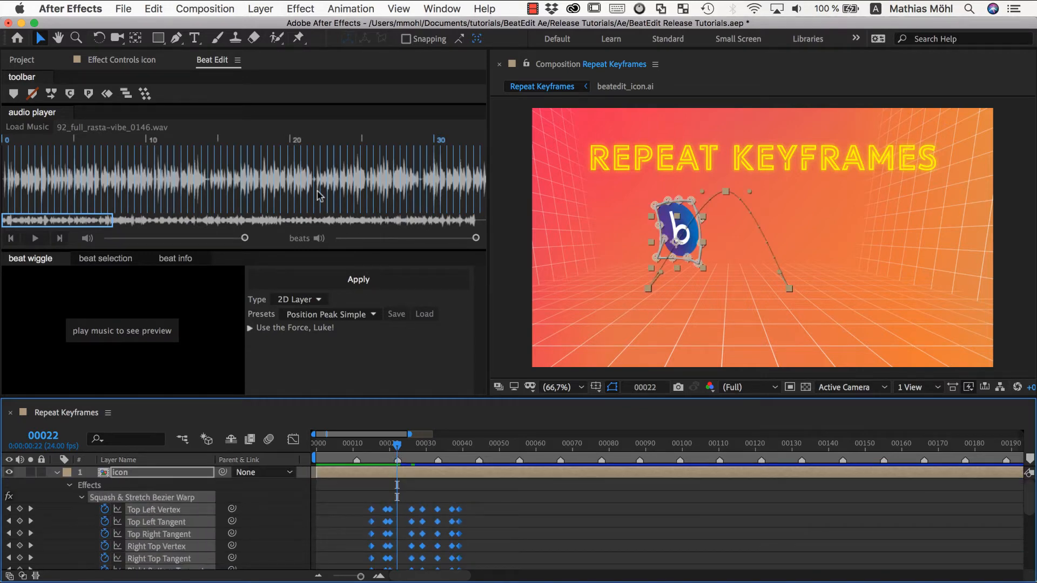
- Repeat the bounce keyframes at comp markers in the work area only, clip unchecked
left_click(107, 93)
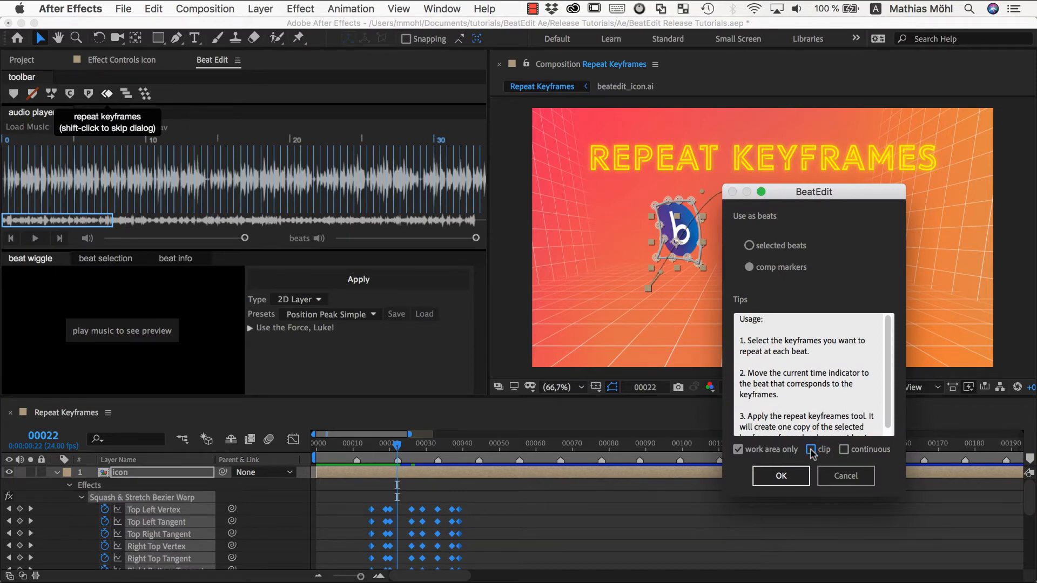
mouse_move(811, 450)
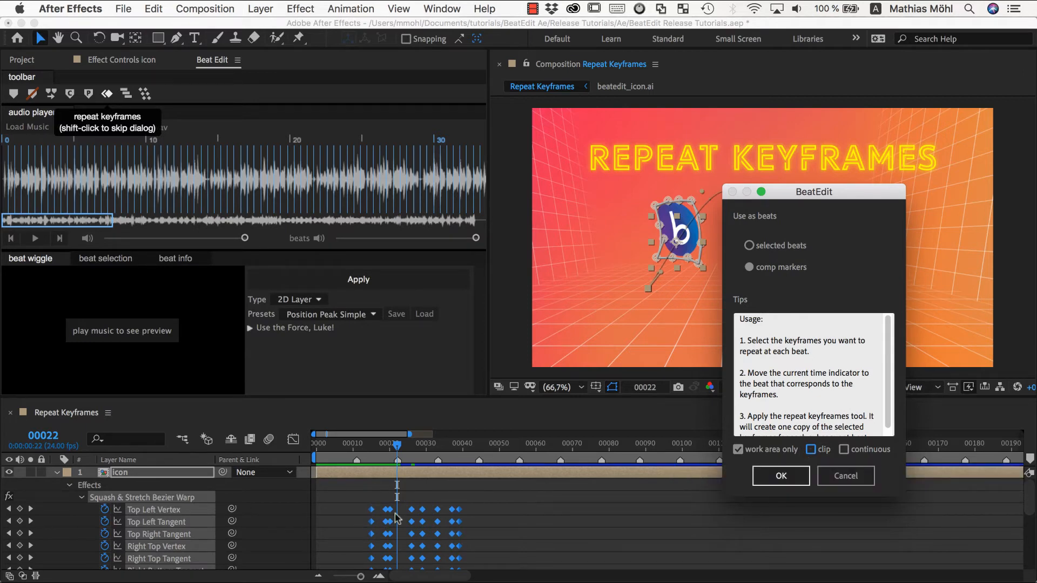
mouse_move(399, 469)
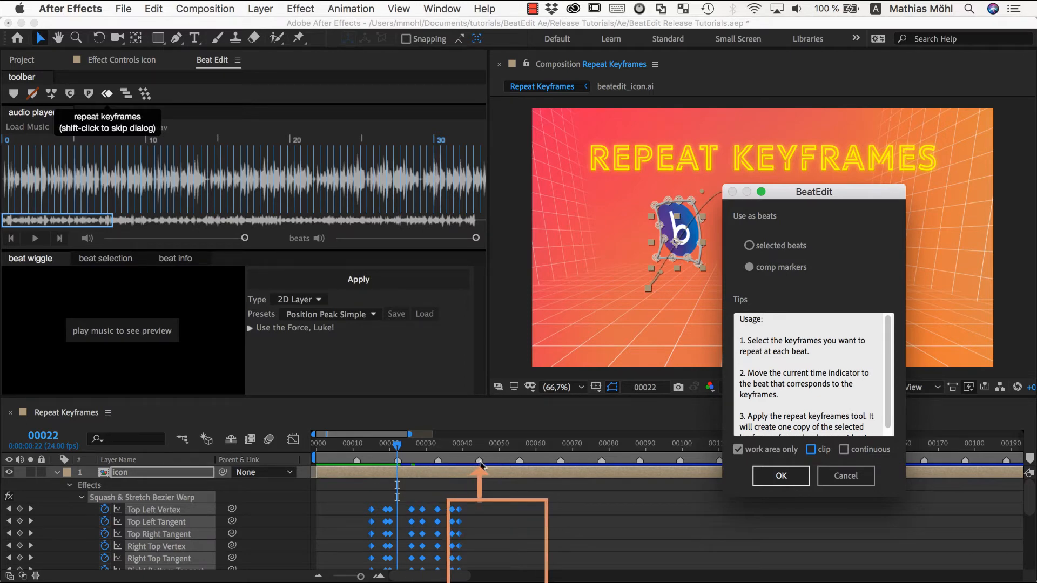
mouse_move(369, 513)
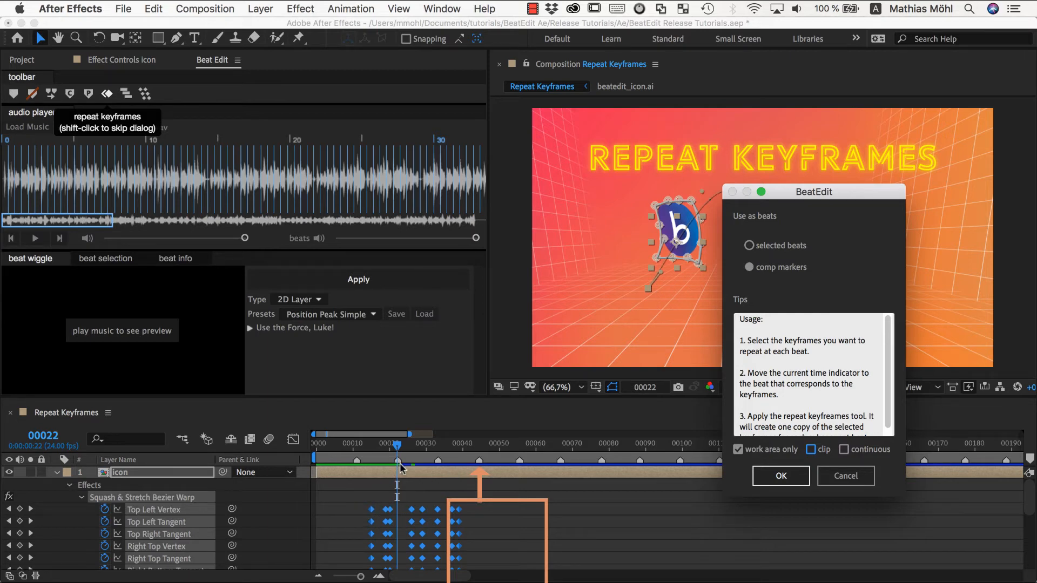
mouse_move(463, 513)
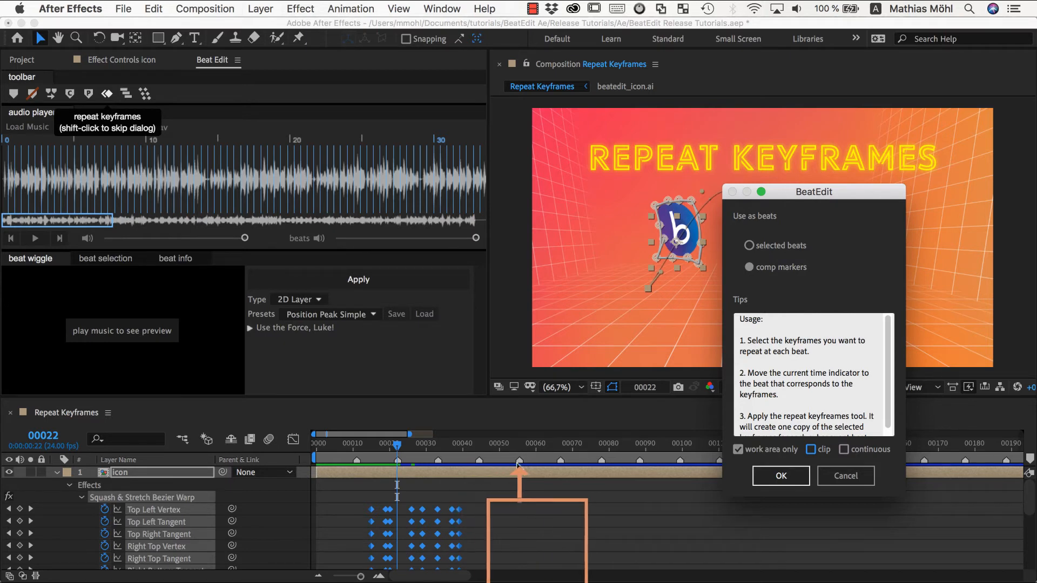
mouse_move(524, 478)
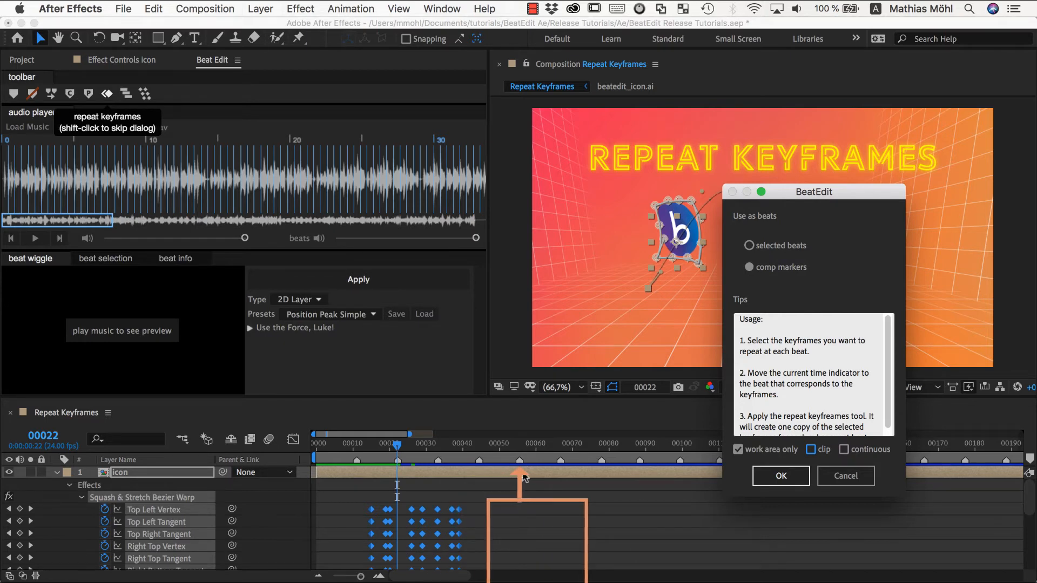
left_click(780, 476)
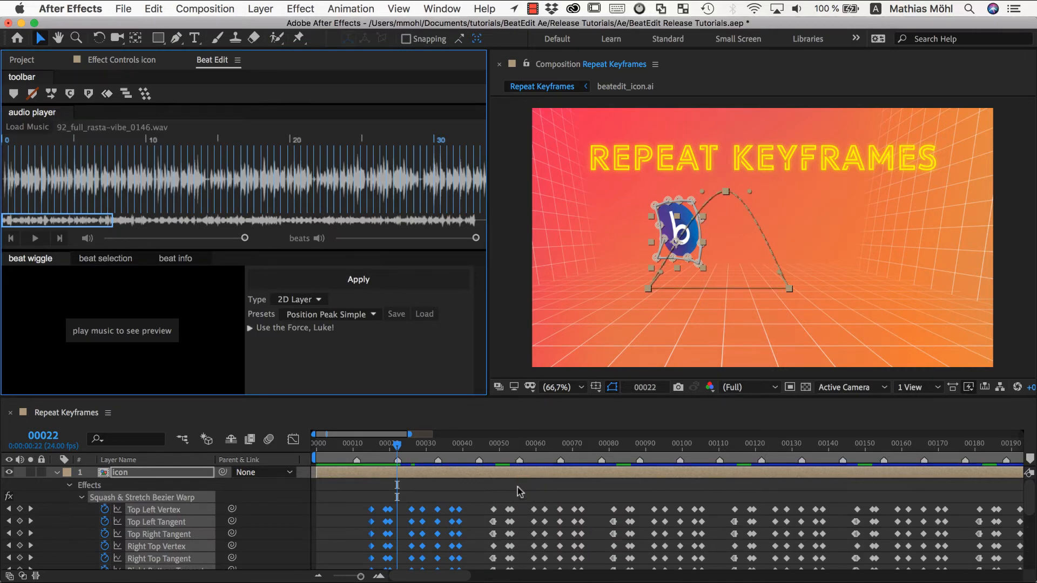
mouse_move(557, 511)
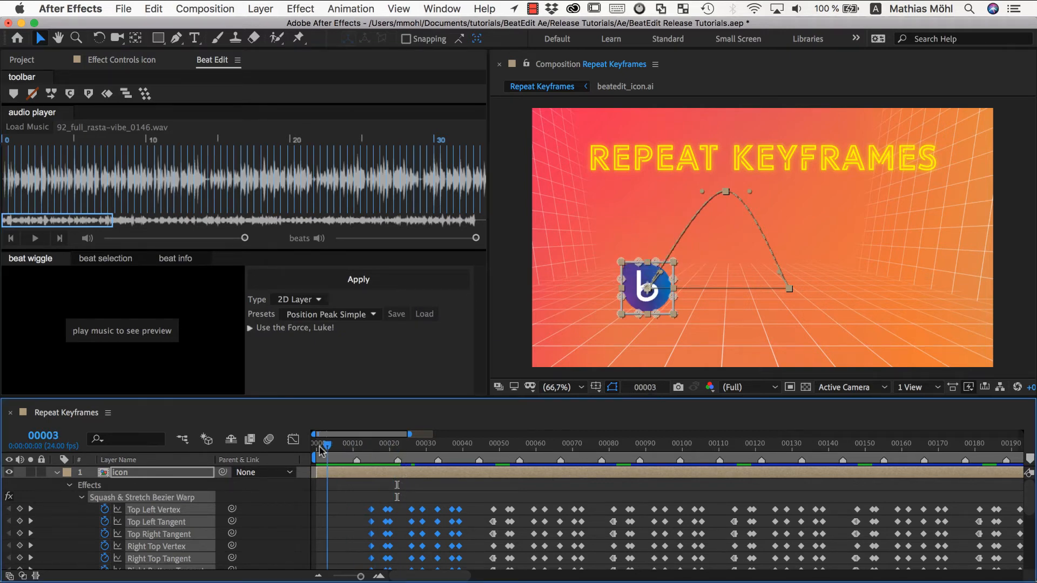
left_click(315, 442)
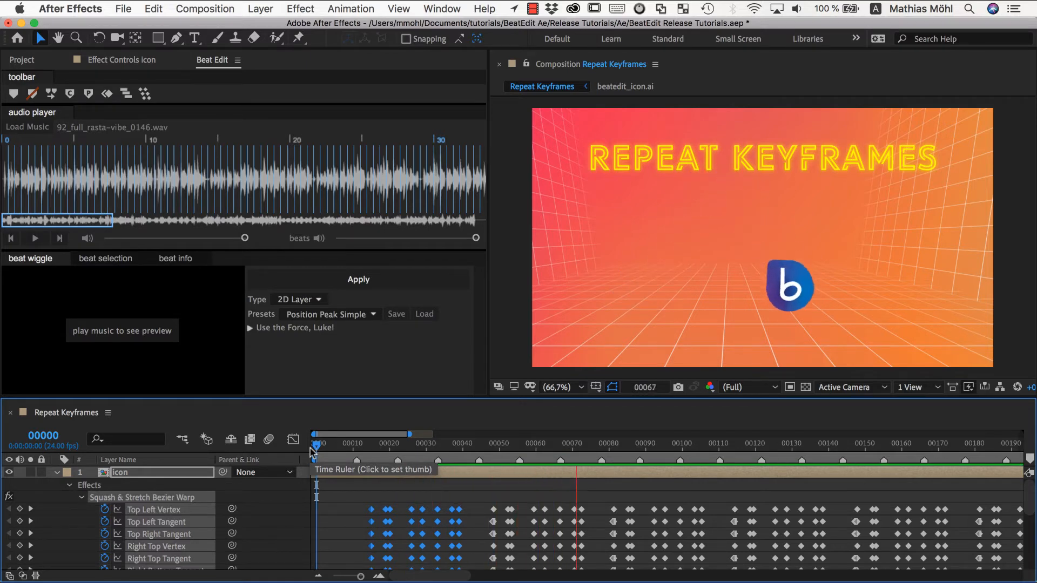
left_click(742, 471)
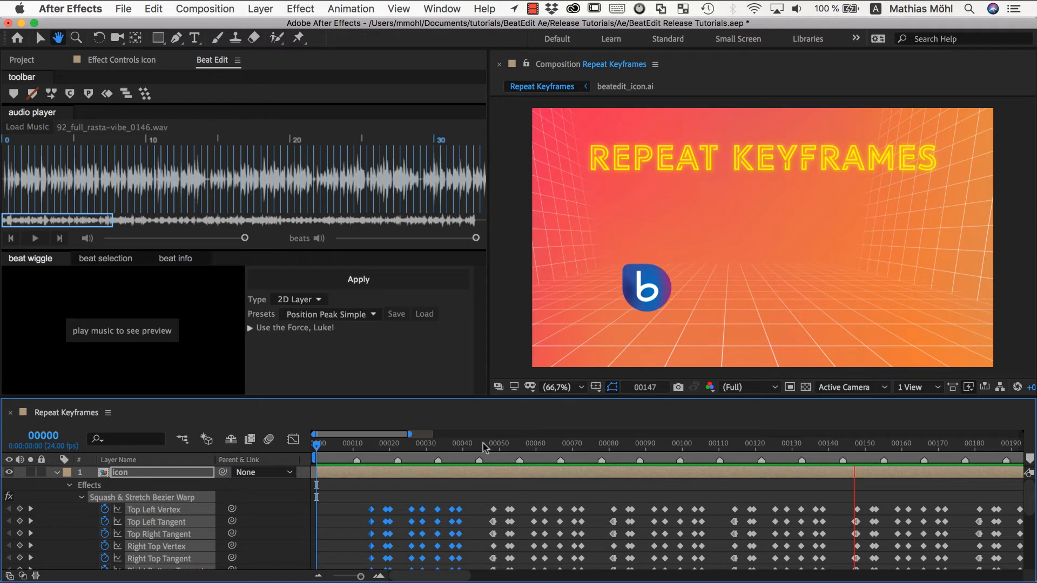
mouse_move(508, 410)
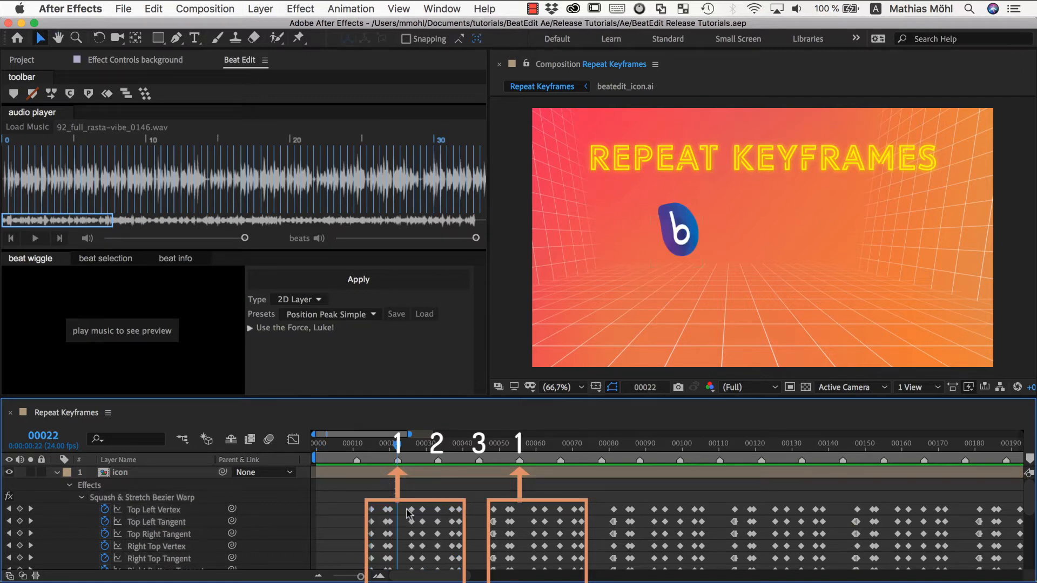
mouse_move(516, 492)
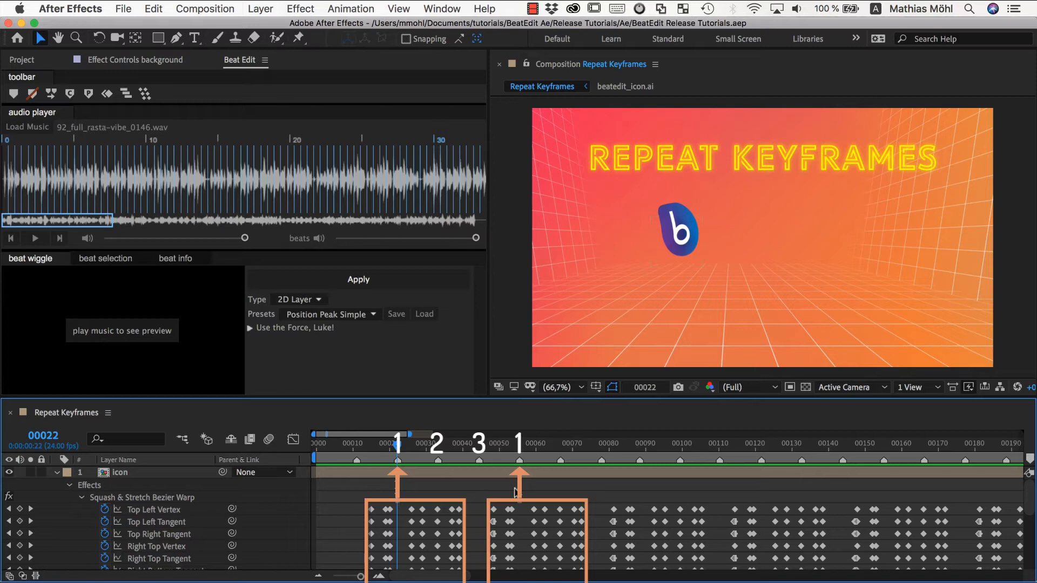
mouse_move(507, 519)
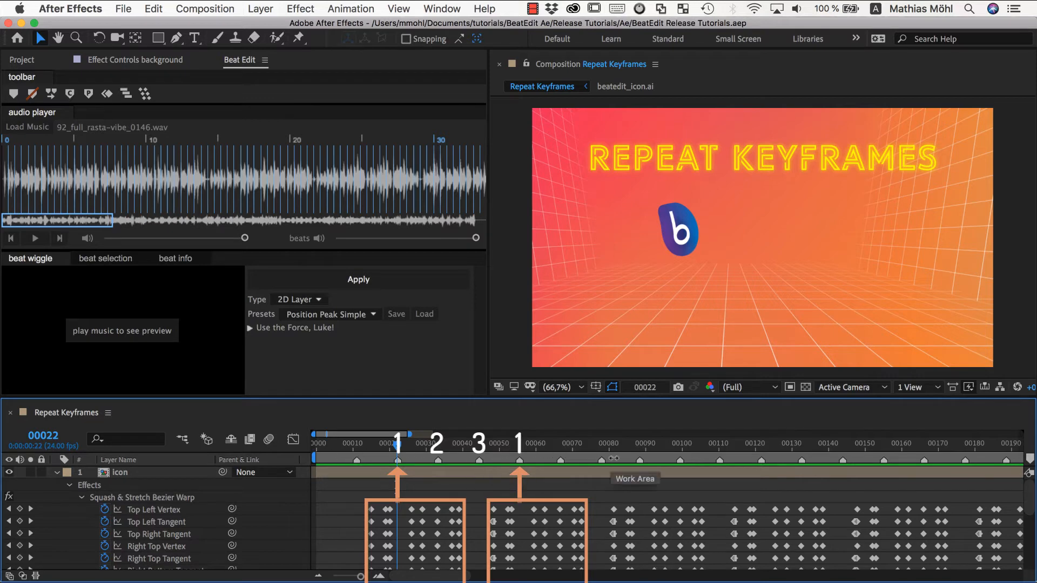
mouse_move(456, 453)
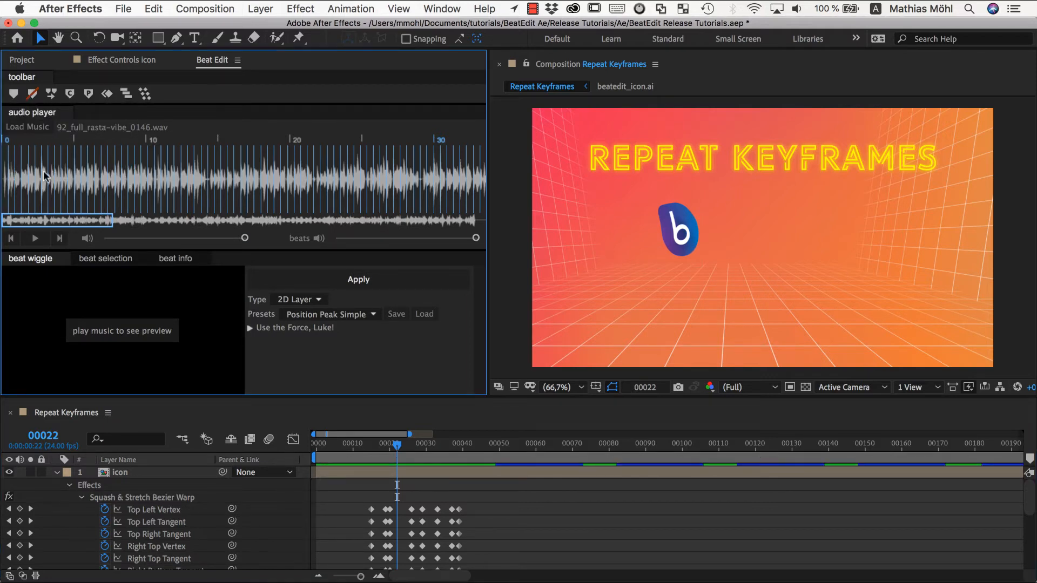
mouse_move(165, 189)
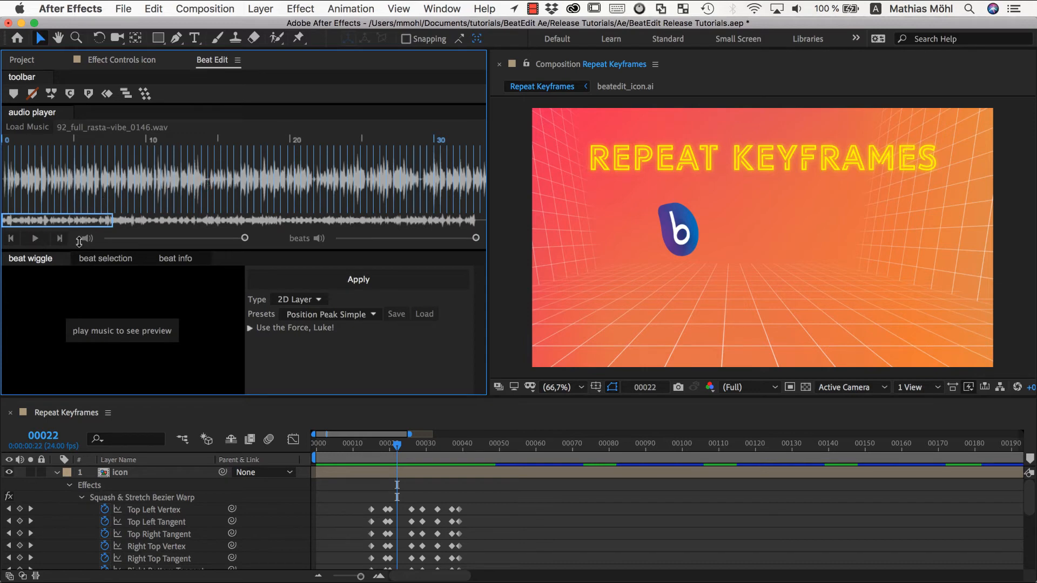
- Select 1 beat every 4 beats across the entire song, then play the music
left_click(105, 259)
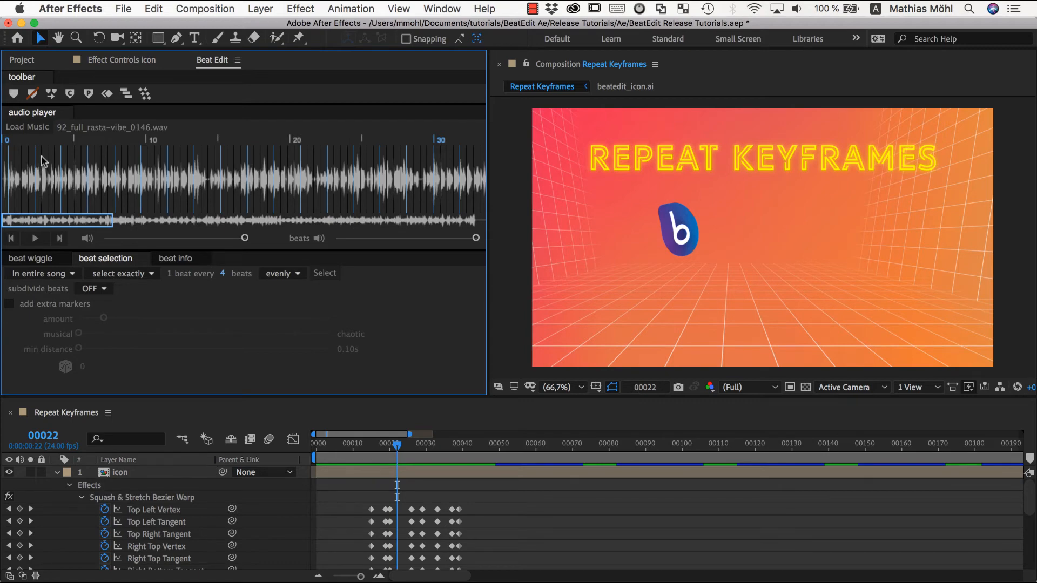
left_click(325, 273)
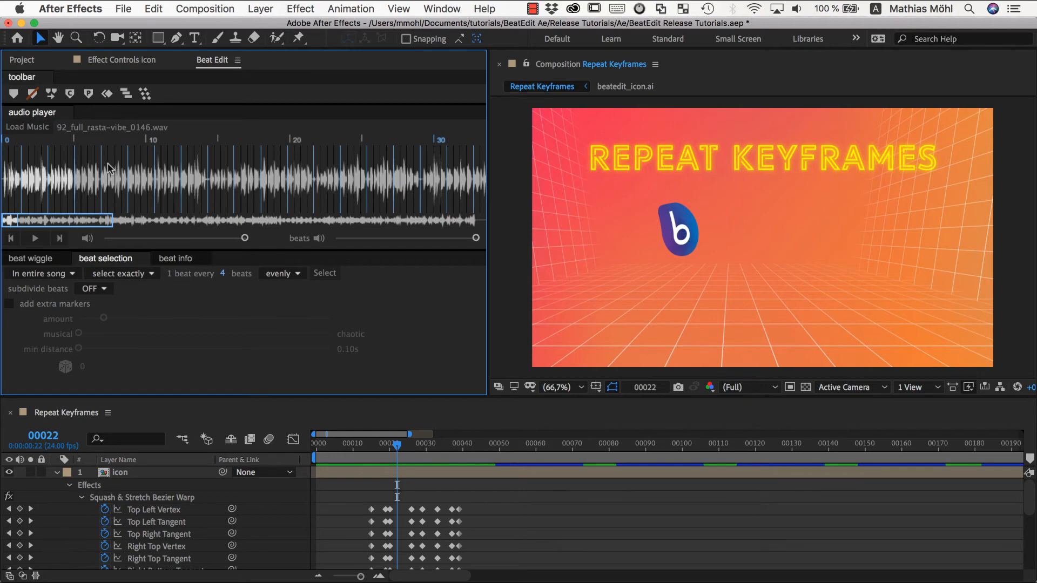
mouse_move(109, 169)
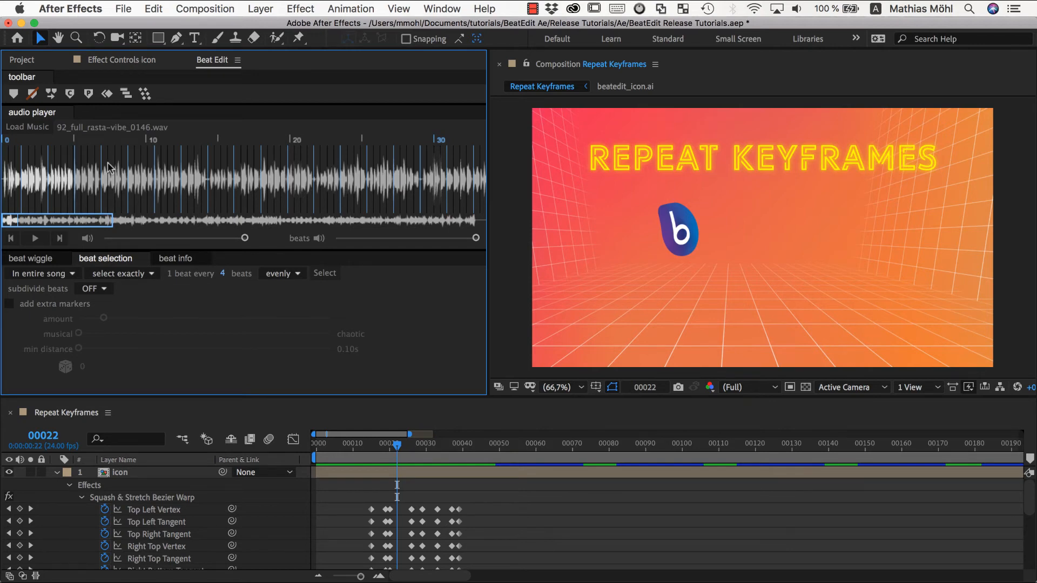
mouse_move(217, 250)
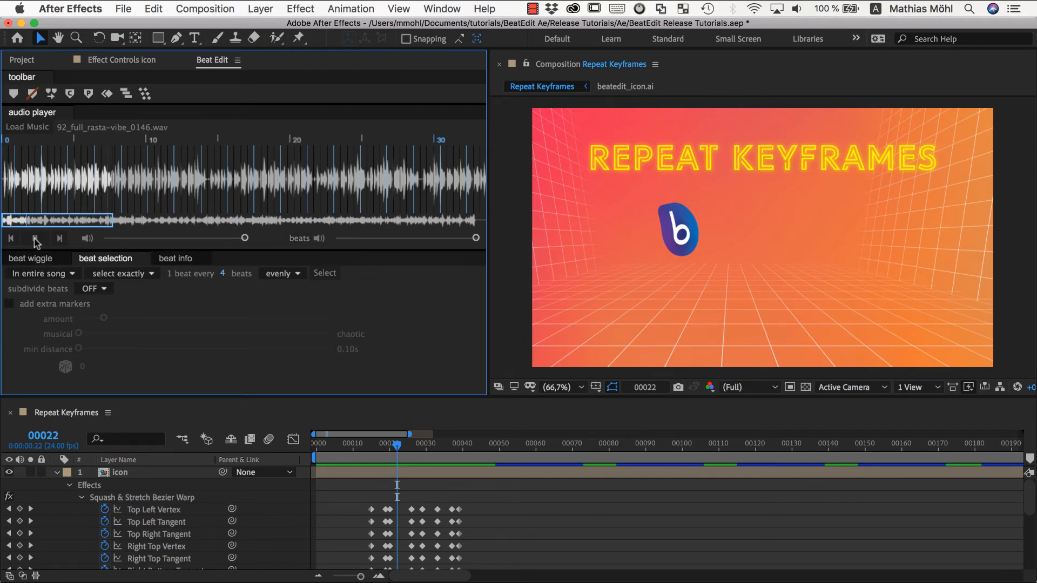
left_click(34, 239)
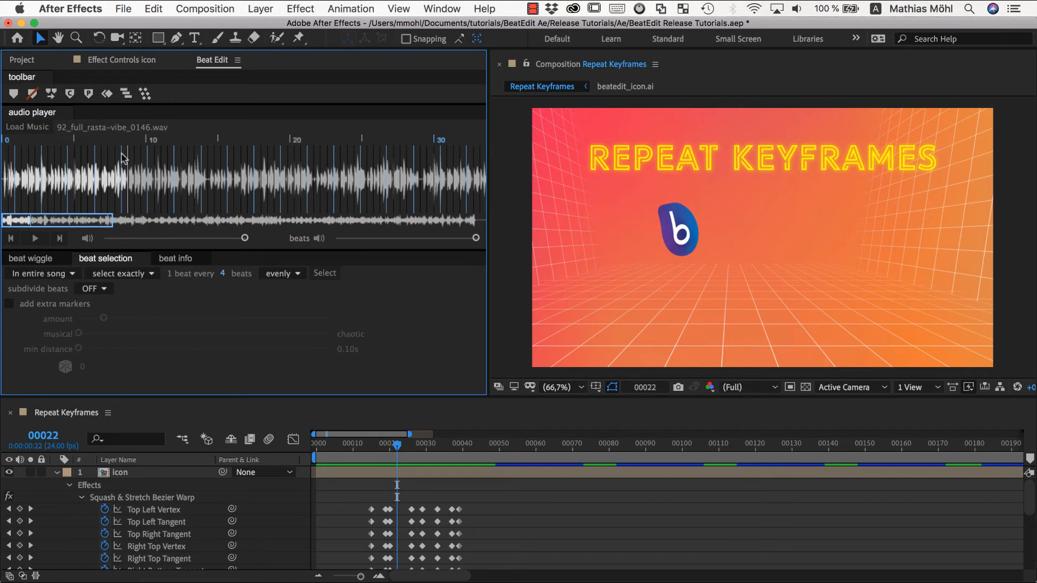
mouse_move(640, 213)
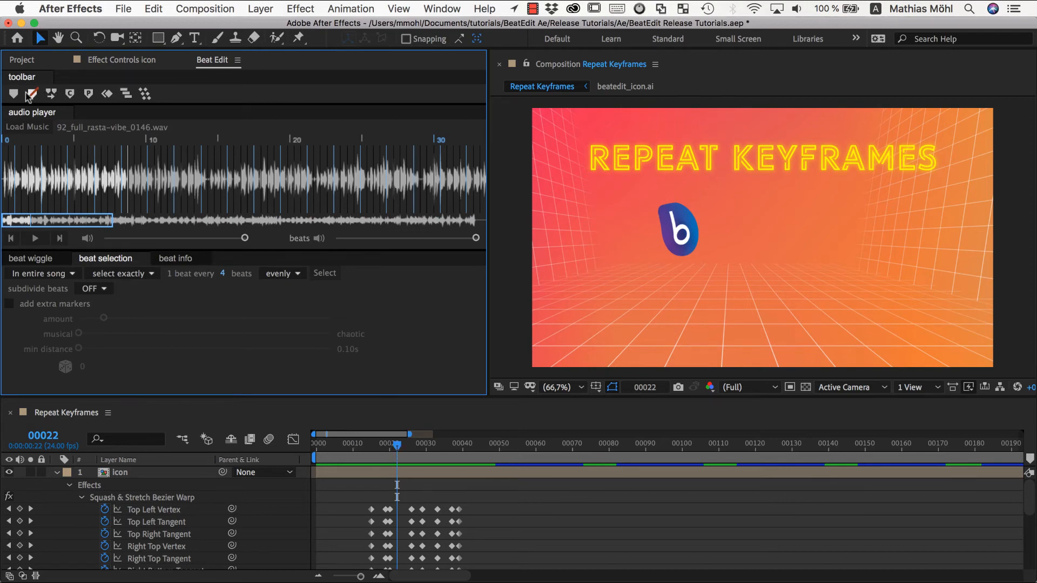
- Turn the selected every-fourth beats into composition markers
left_click(13, 94)
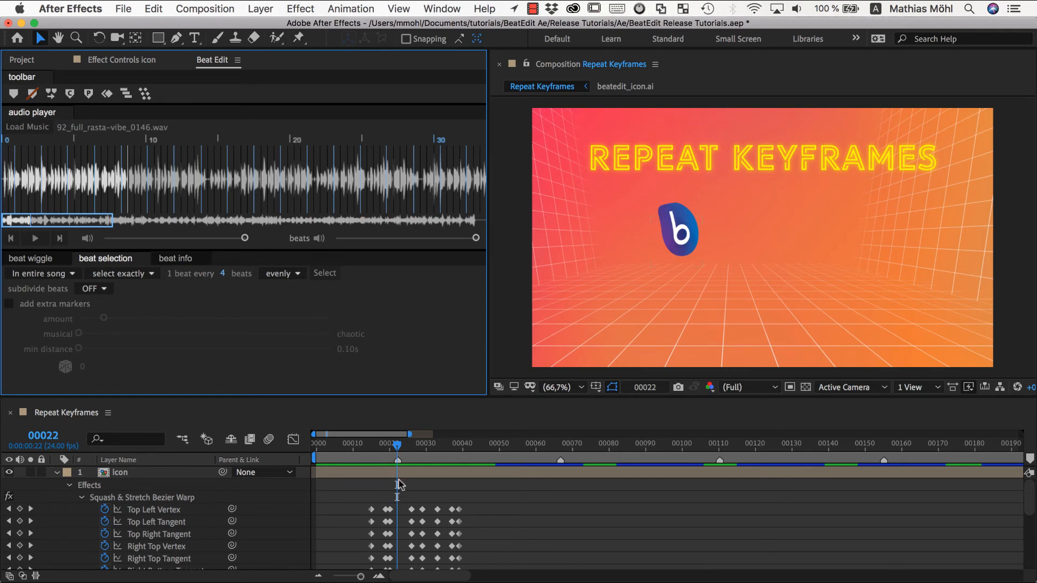
mouse_move(474, 534)
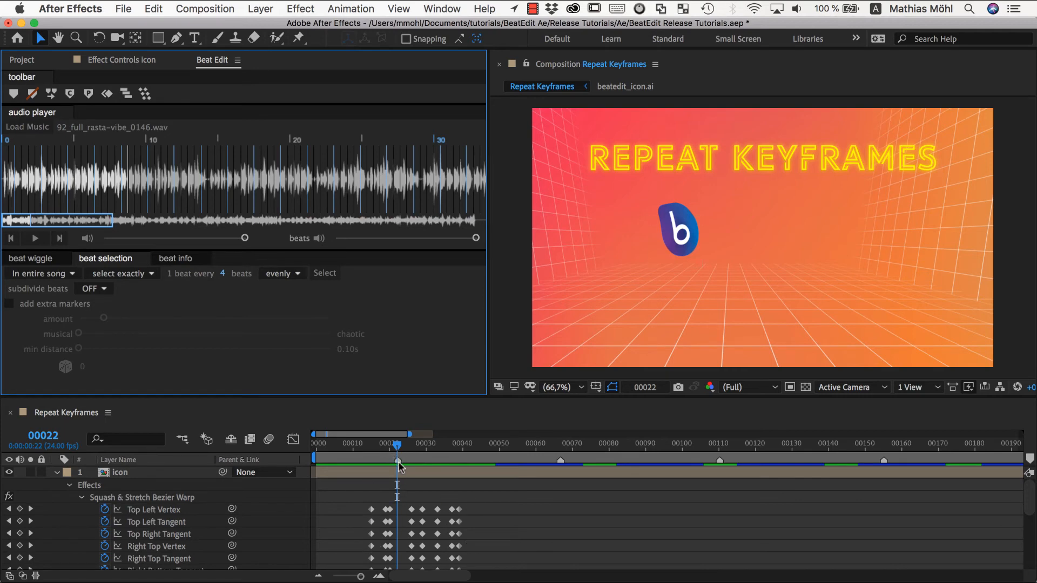
mouse_move(412, 496)
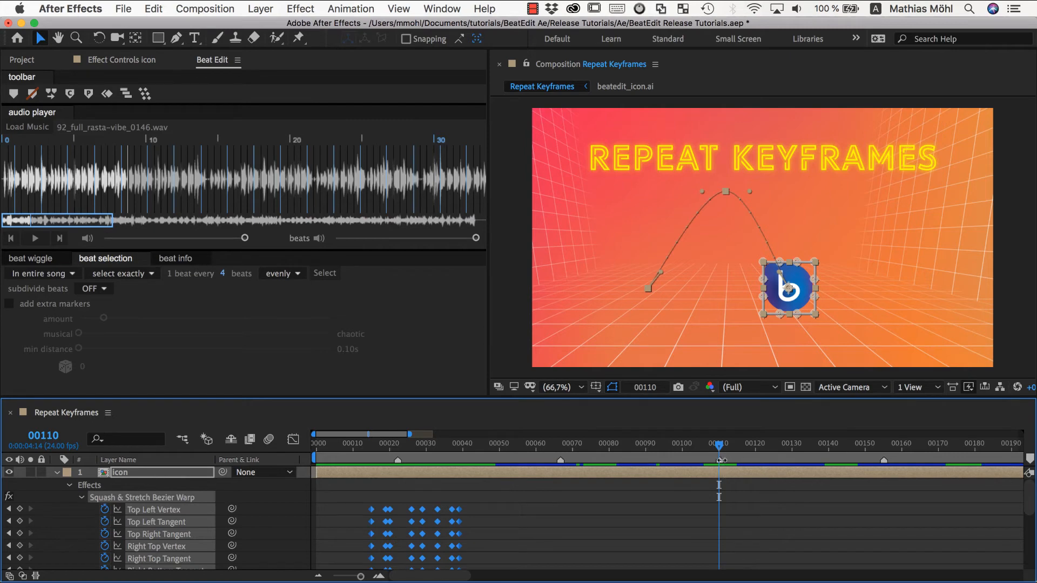
mouse_move(379, 507)
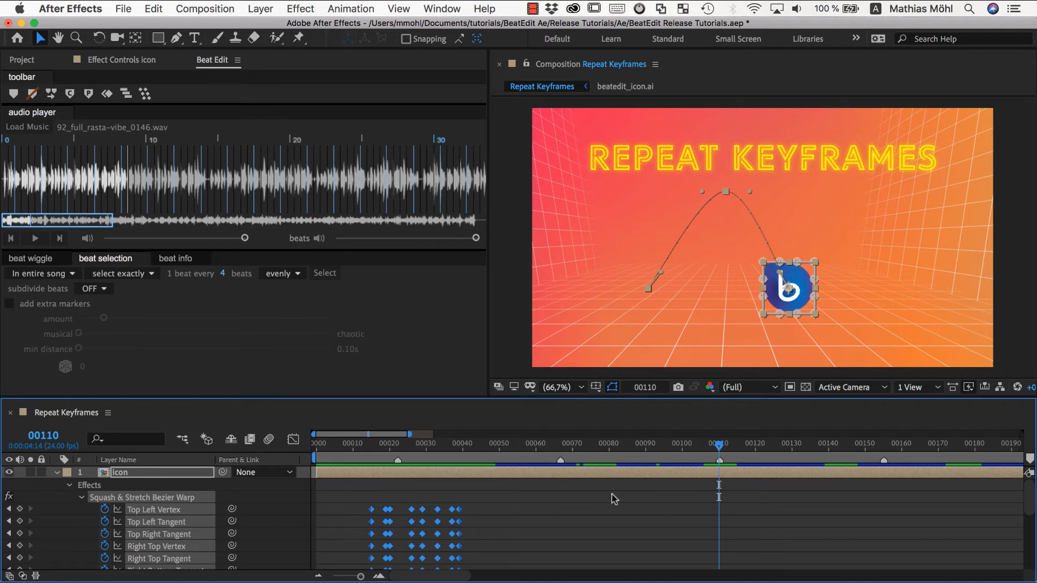
mouse_move(423, 526)
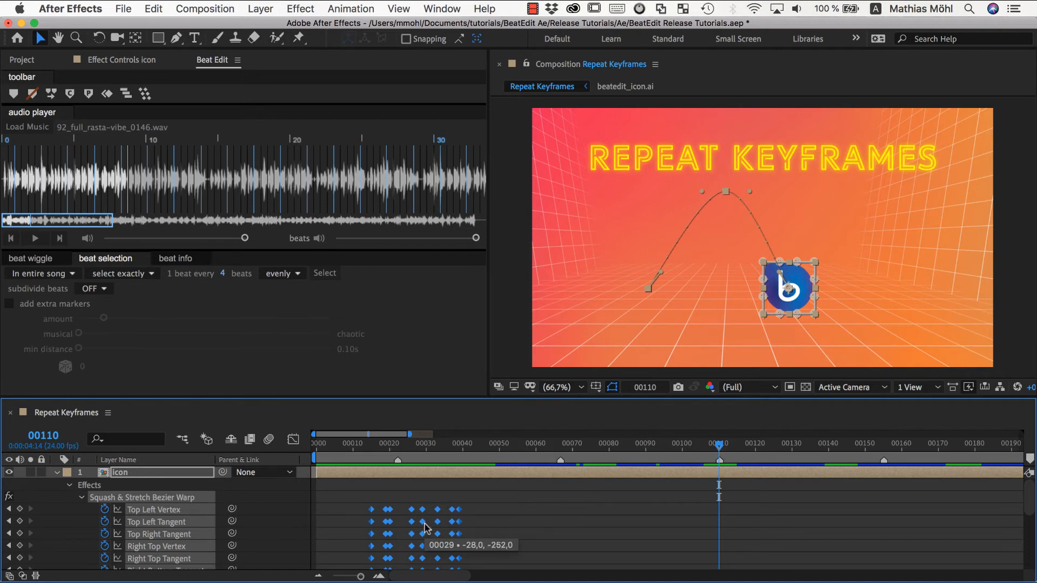
mouse_move(627, 498)
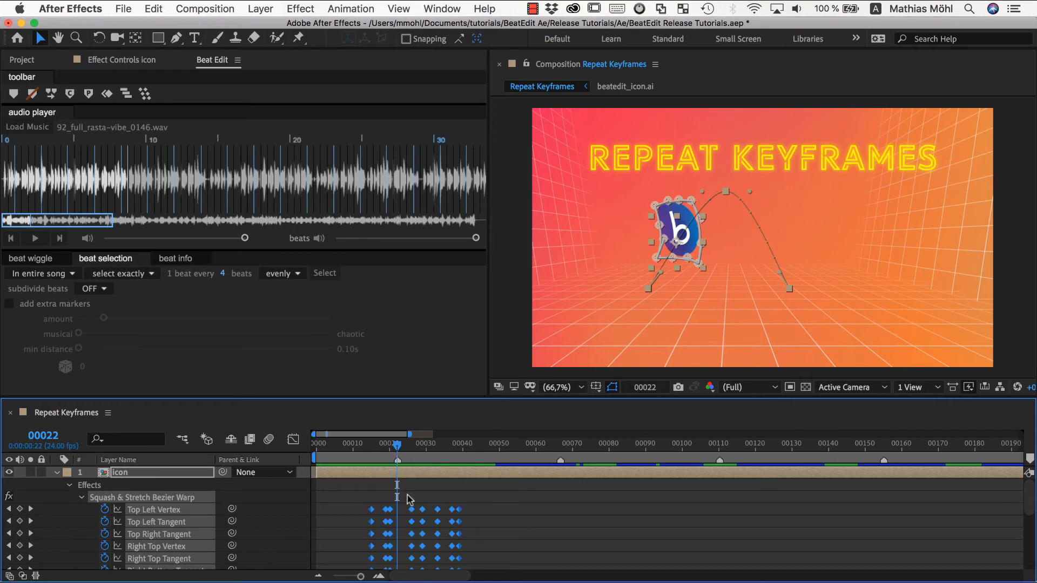
mouse_move(436, 522)
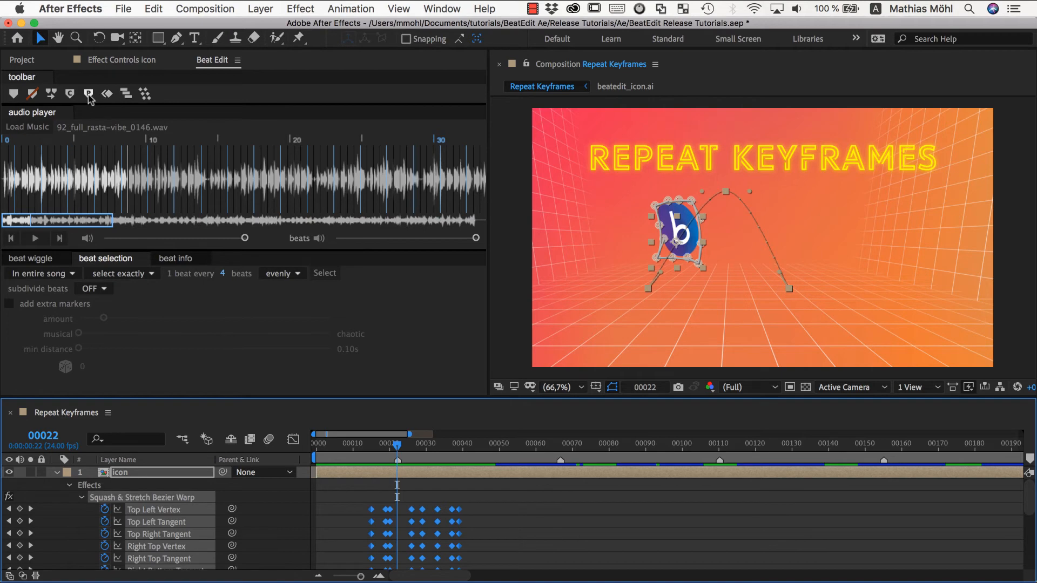
- Run Repeat Keyframes with Comp markers to copy the bounce onto each marker
left_click(89, 94)
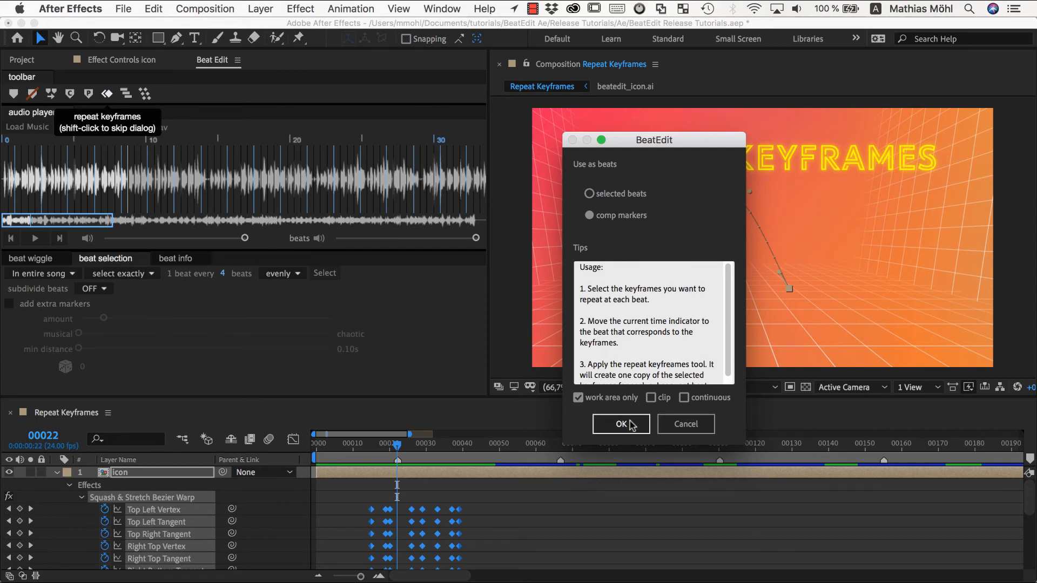
mouse_move(653, 401)
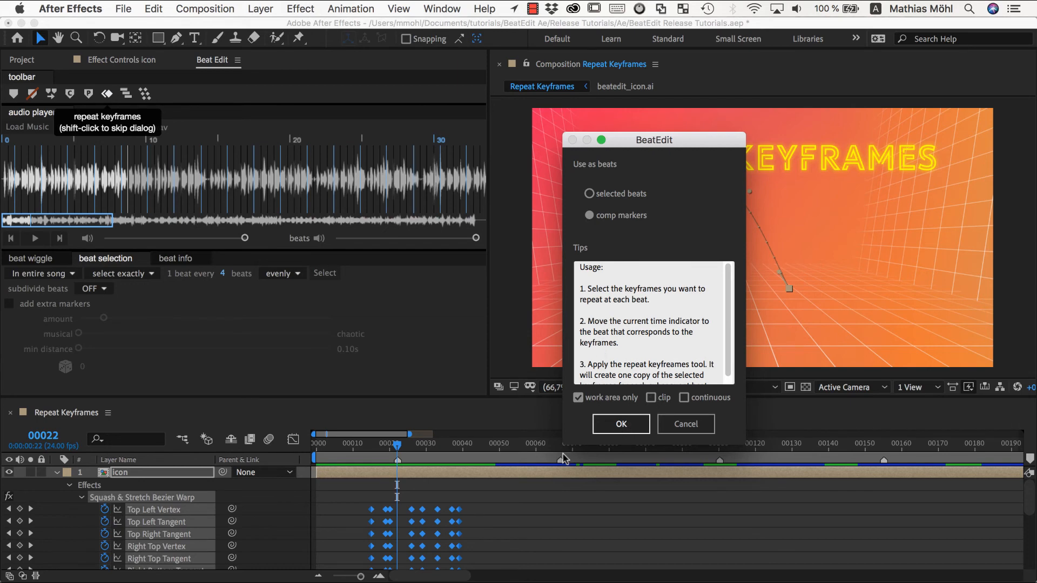
mouse_move(434, 466)
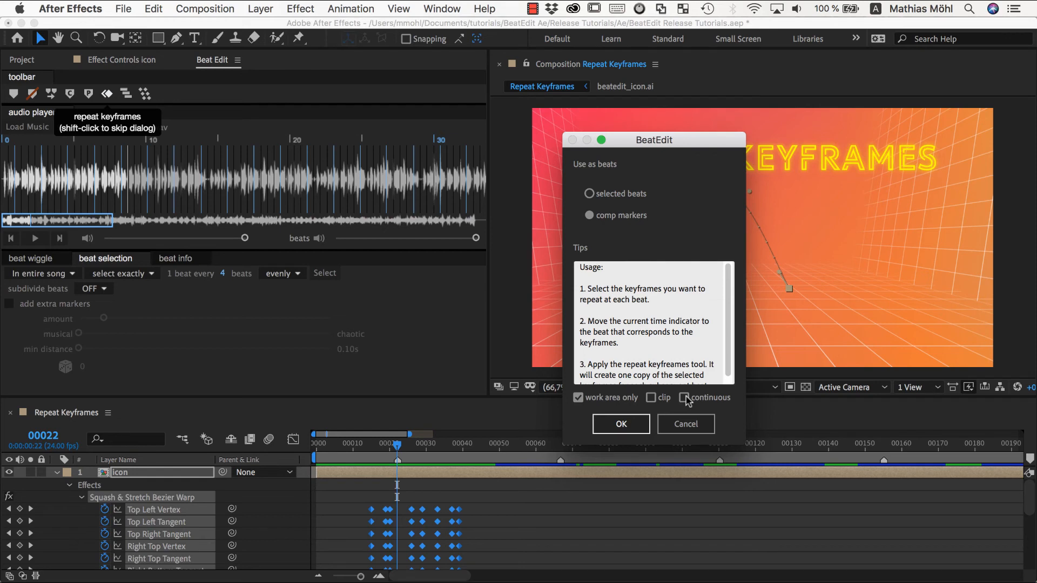
mouse_move(652, 398)
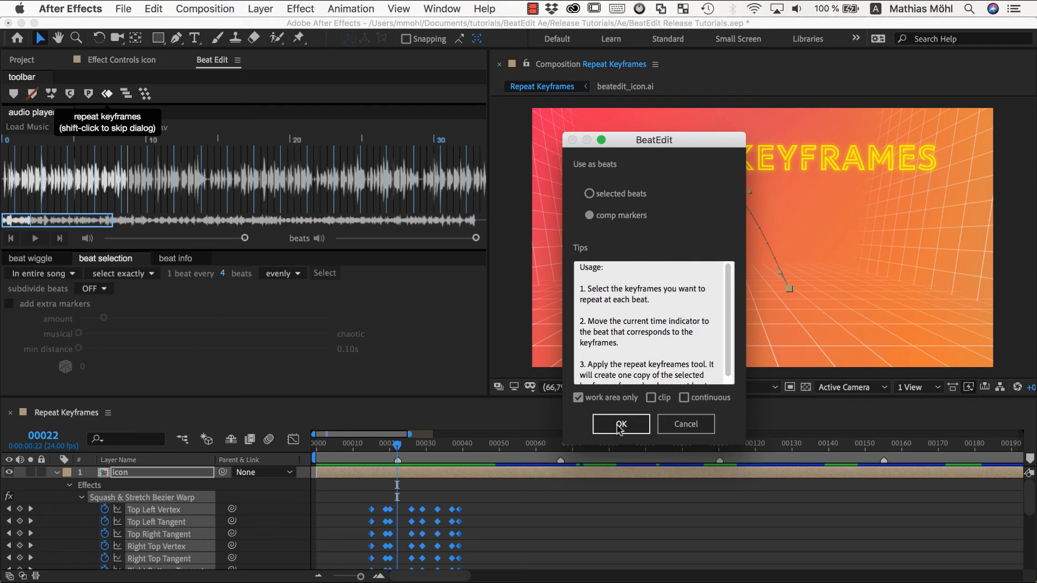
left_click(620, 424)
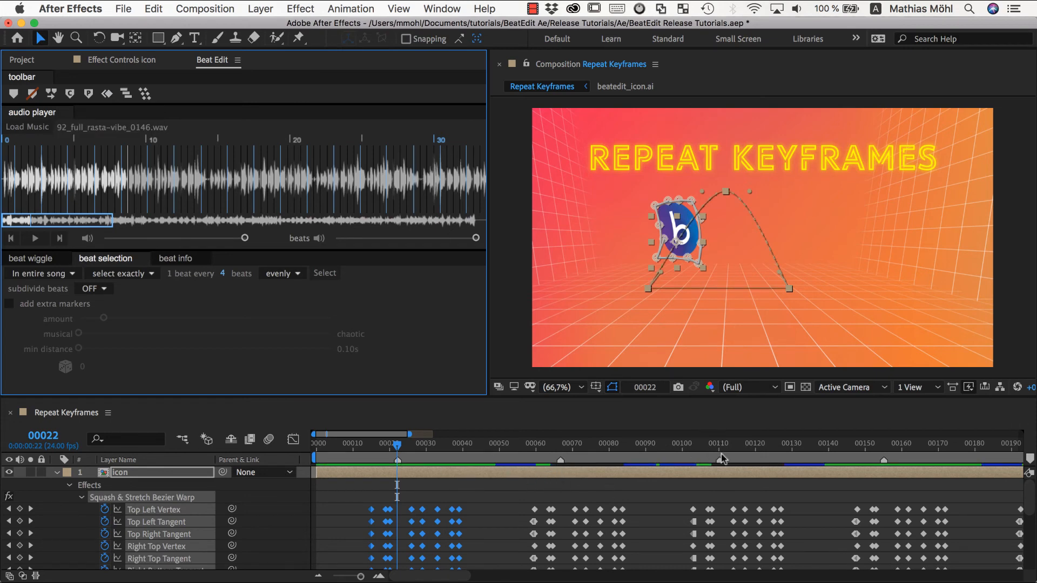
- Move the time indicator to frame 181 to inspect the repeated bounces
left_click(315, 443)
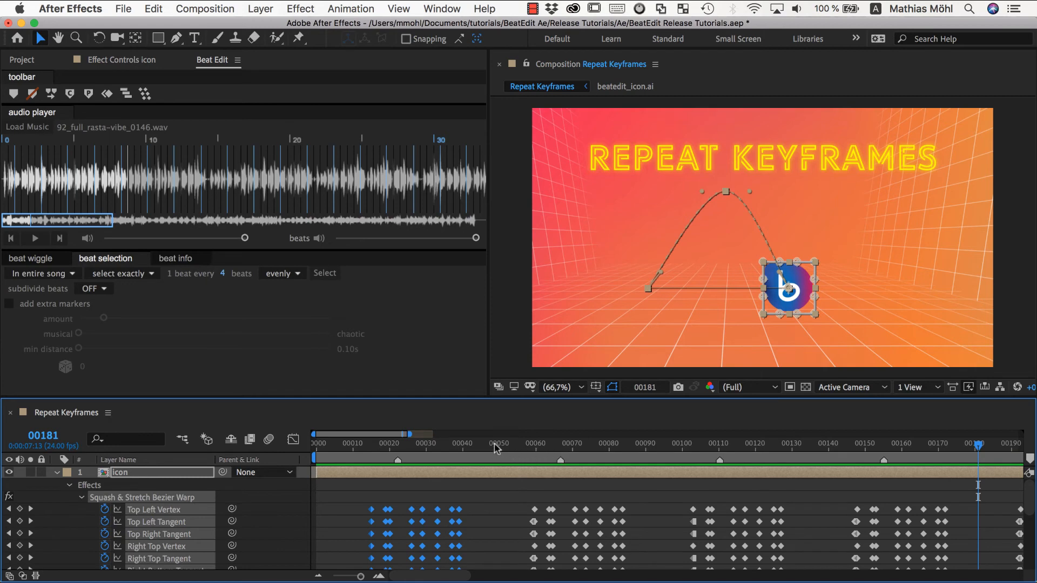
mouse_move(496, 448)
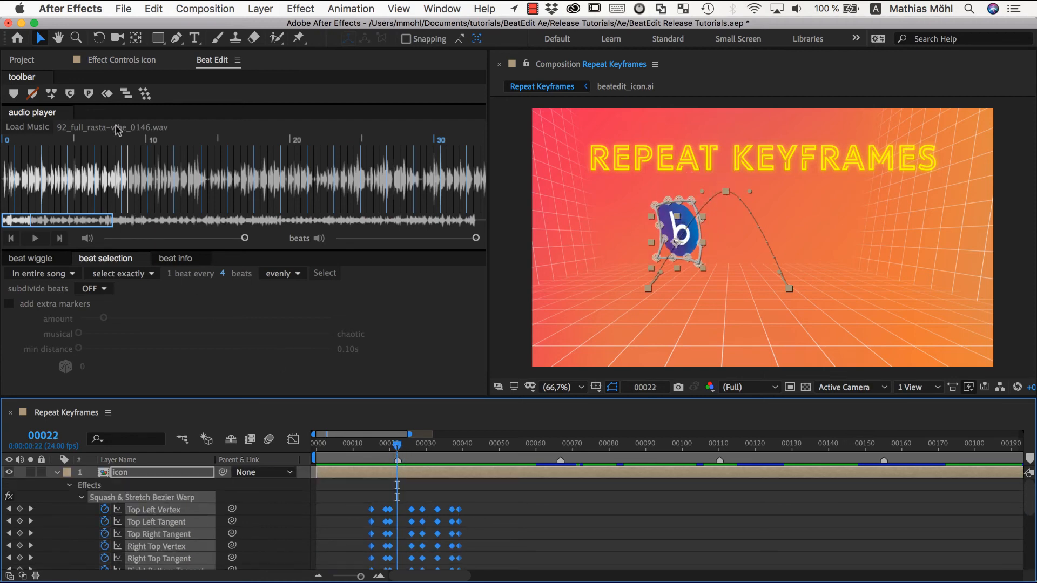
- Rerun Repeat Keyframes with Continuous ticked so the hops chain together
left_click(107, 94)
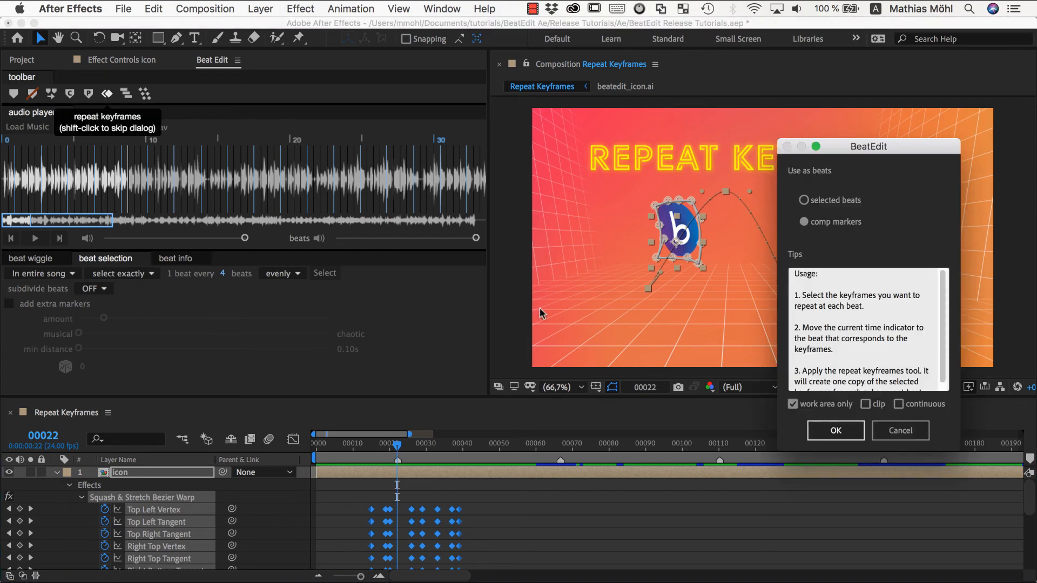
left_click(899, 404)
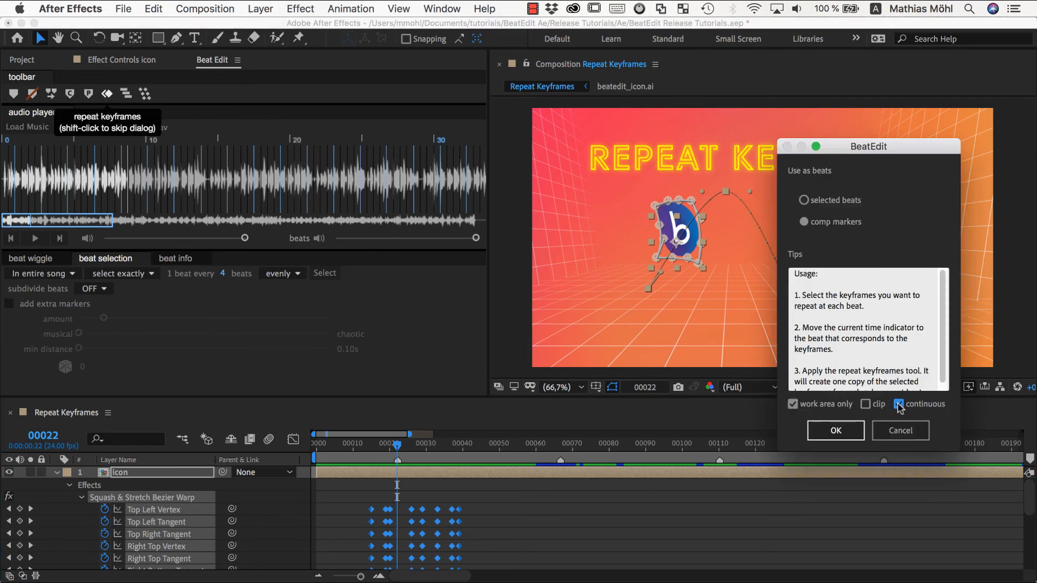
left_click(836, 430)
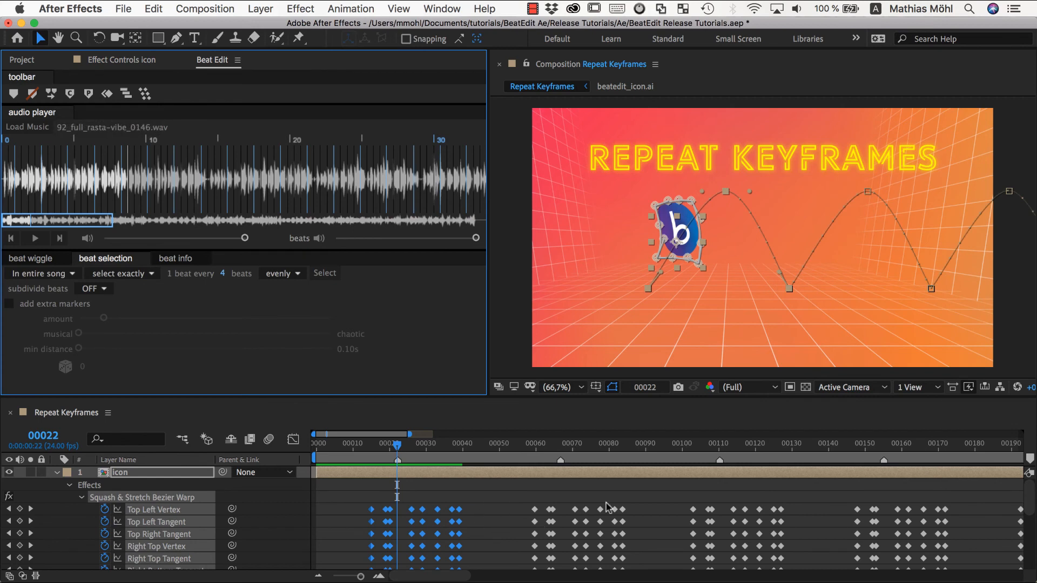
mouse_move(775, 253)
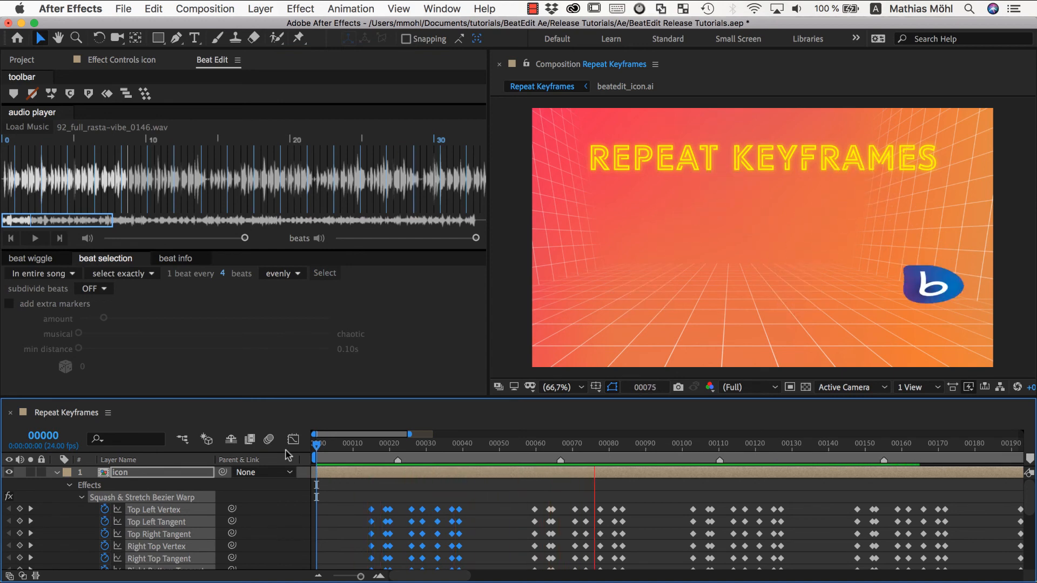
left_click(770, 443)
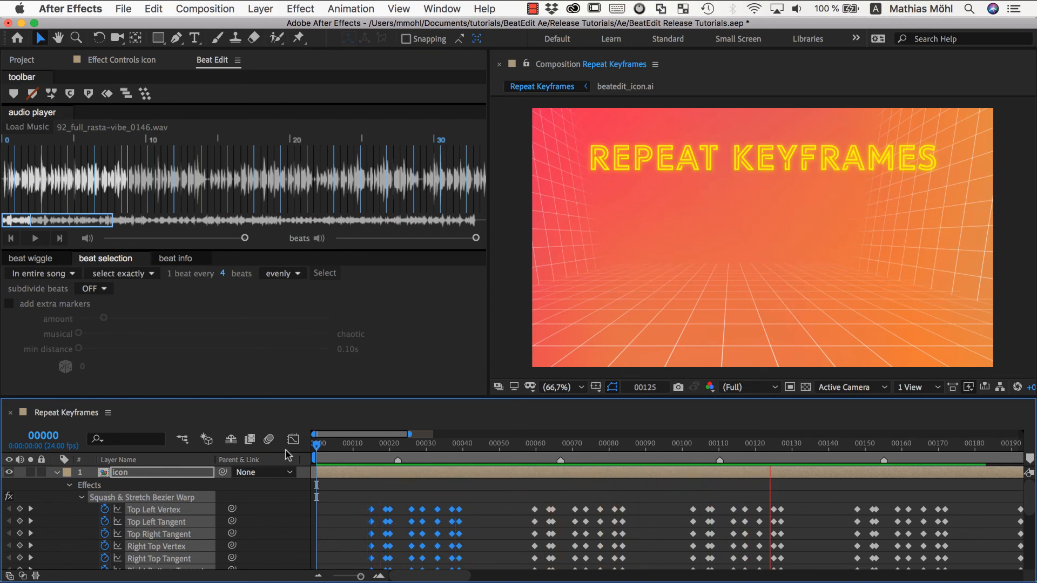
left_click(436, 442)
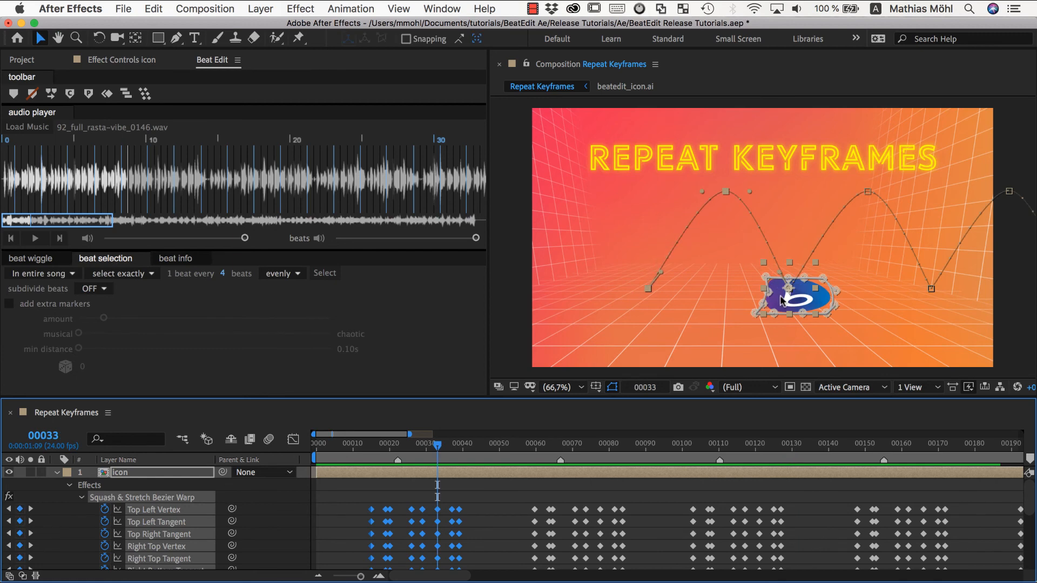
mouse_move(792, 297)
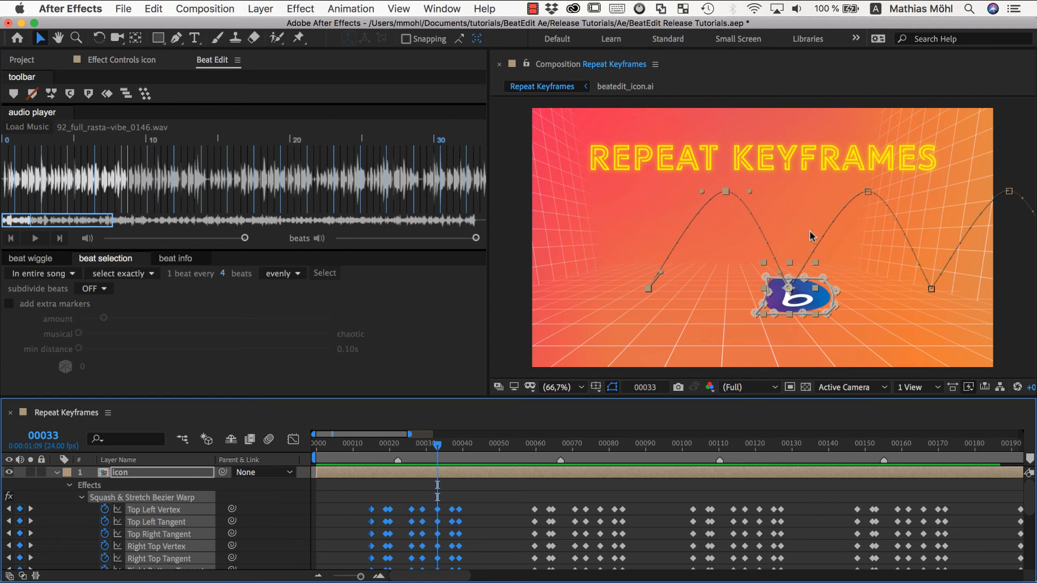
mouse_move(922, 291)
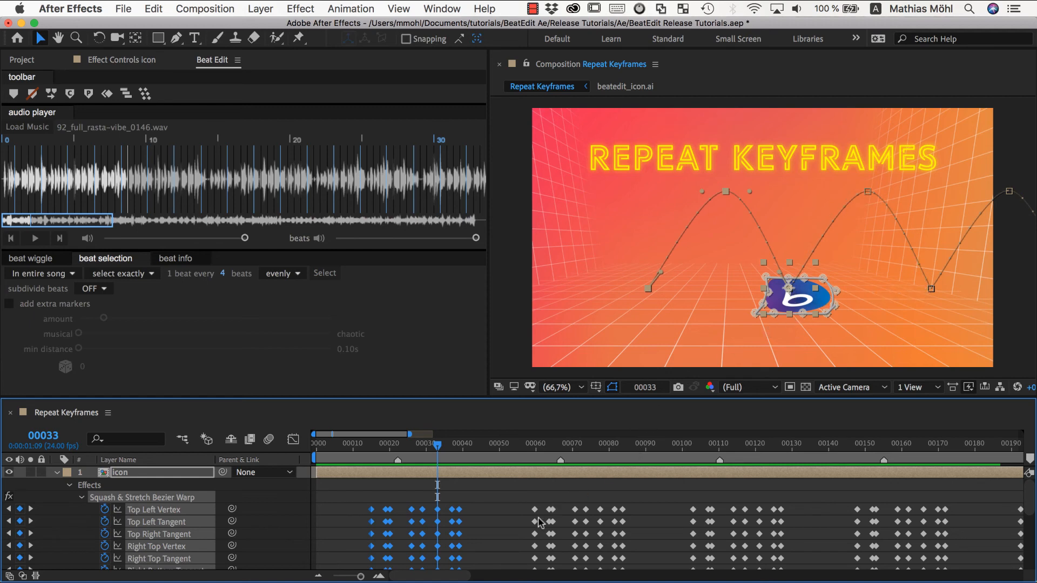
mouse_move(502, 522)
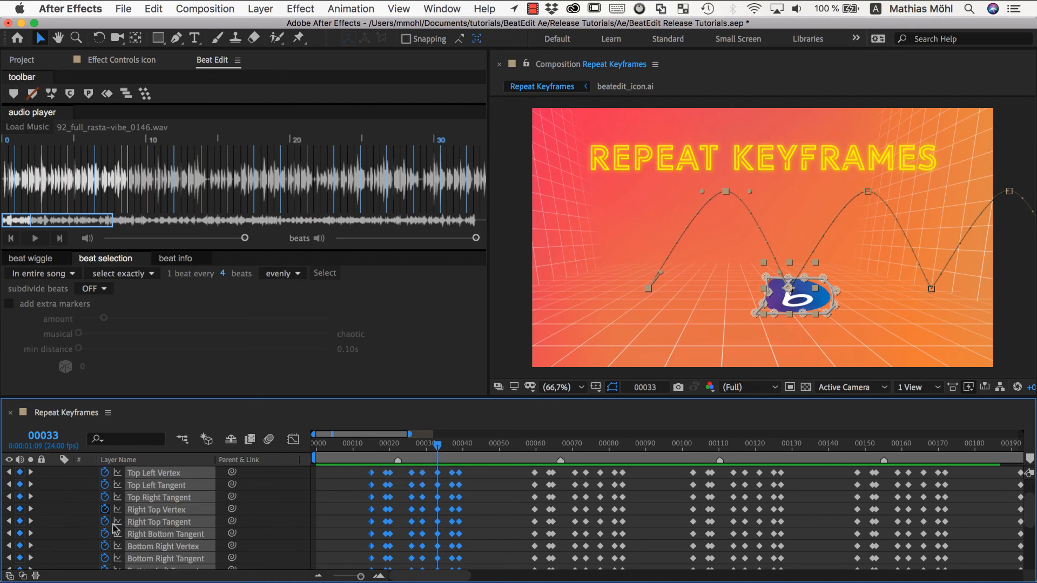
scroll("down", 3)
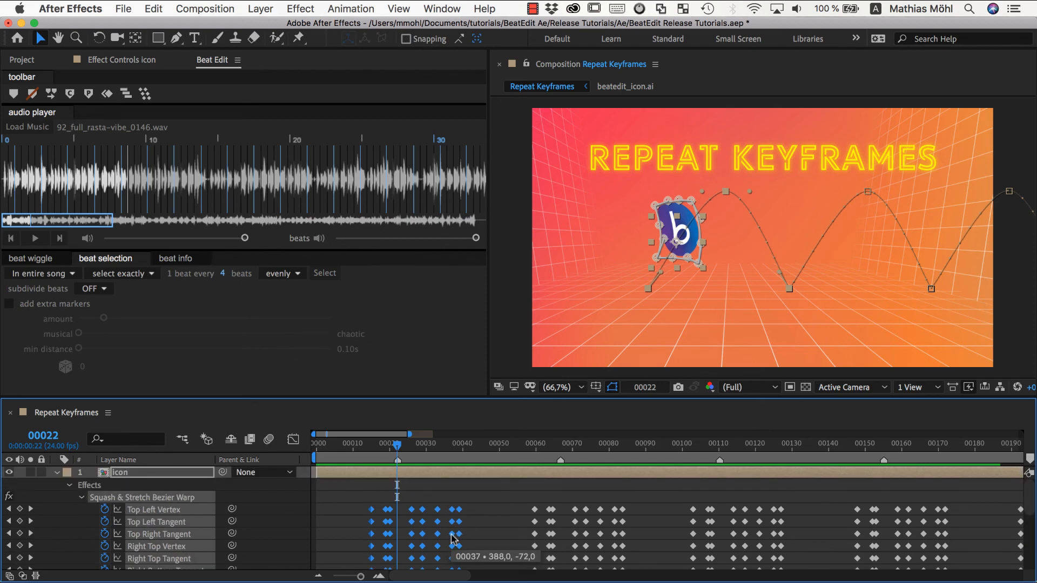
mouse_move(54, 119)
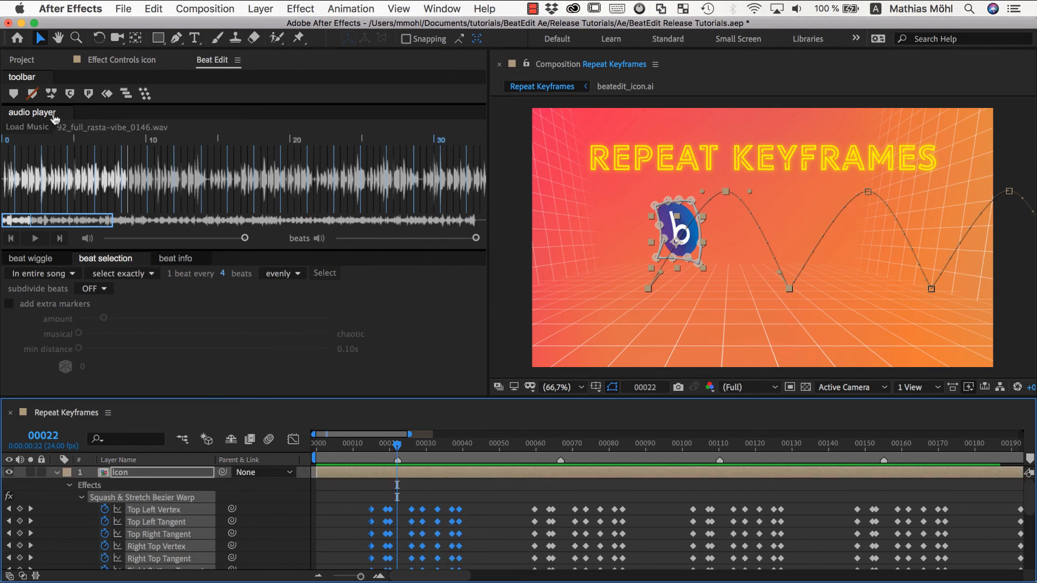
mouse_move(368, 498)
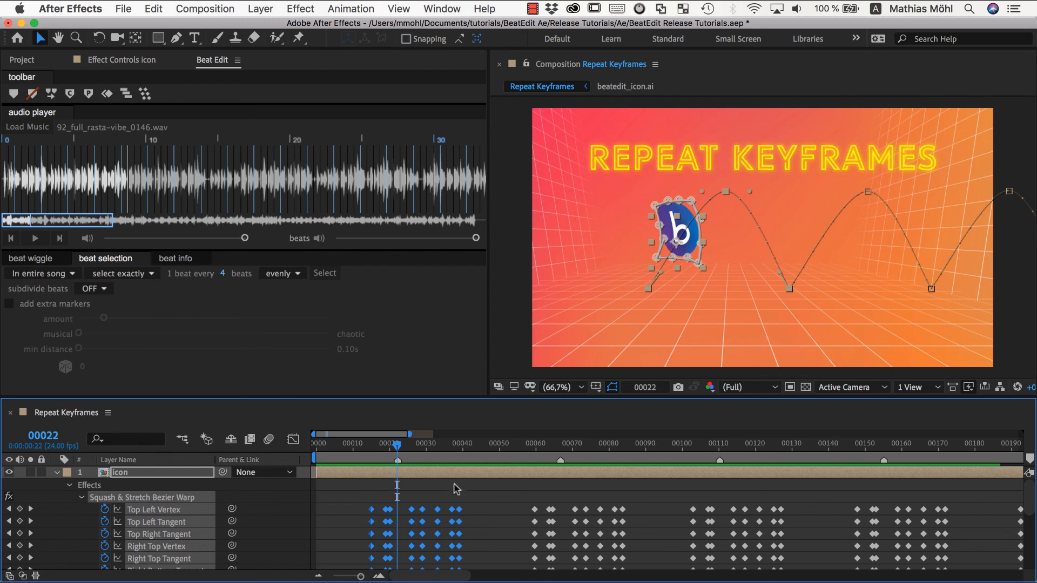
mouse_move(529, 509)
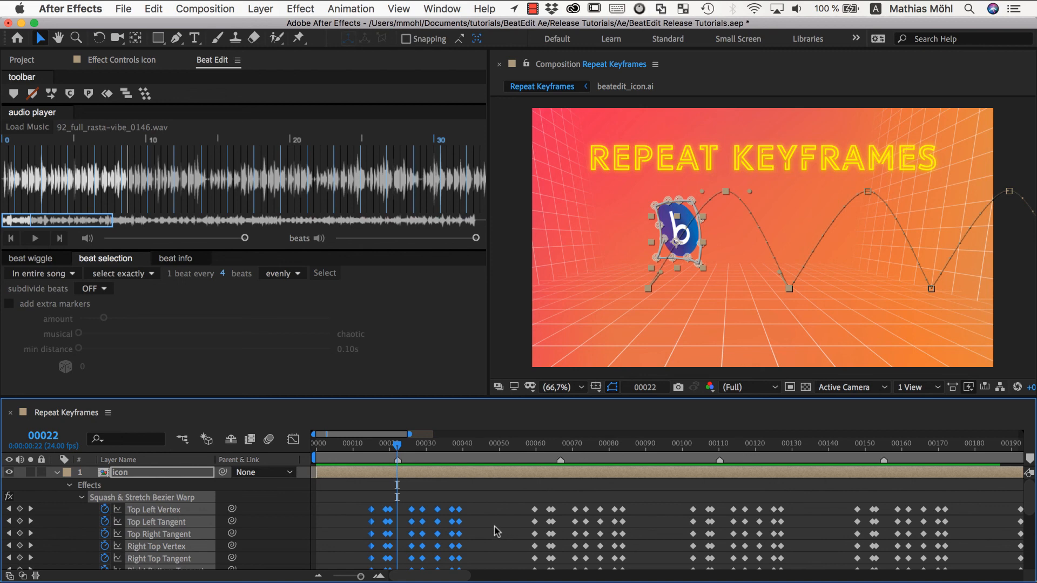
mouse_move(513, 531)
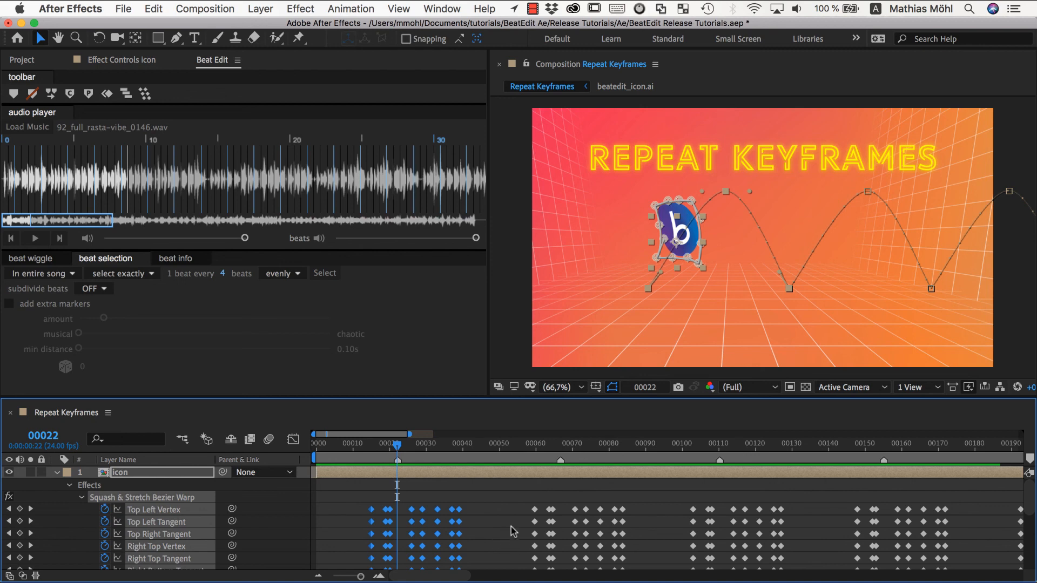
mouse_move(602, 534)
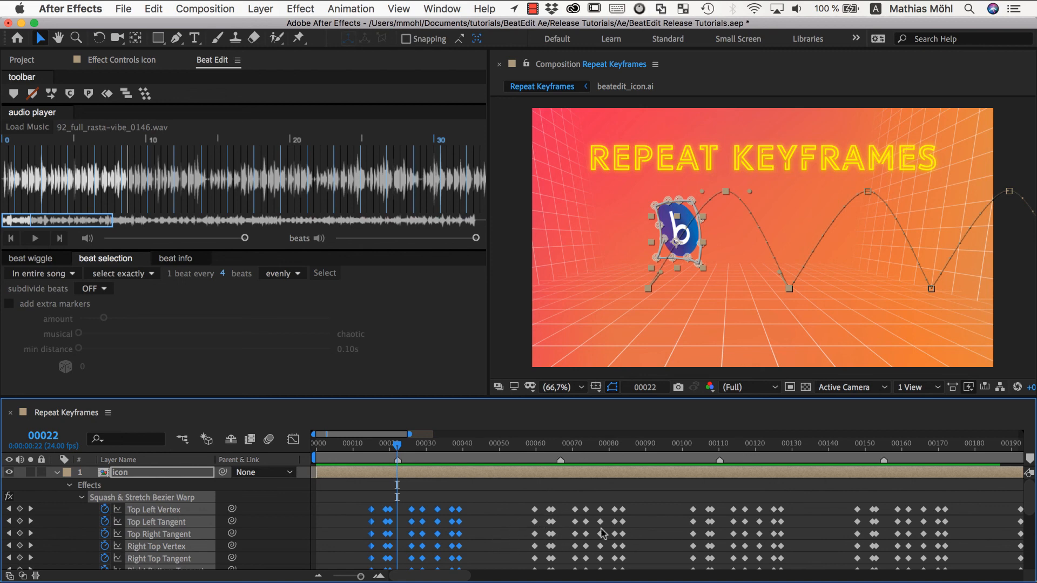
mouse_move(602, 533)
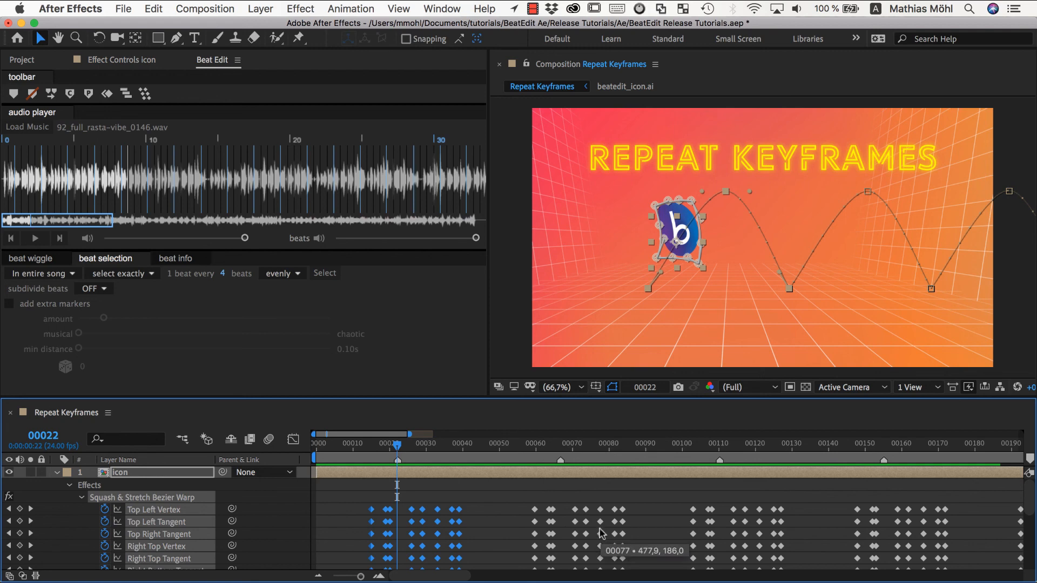
mouse_move(518, 525)
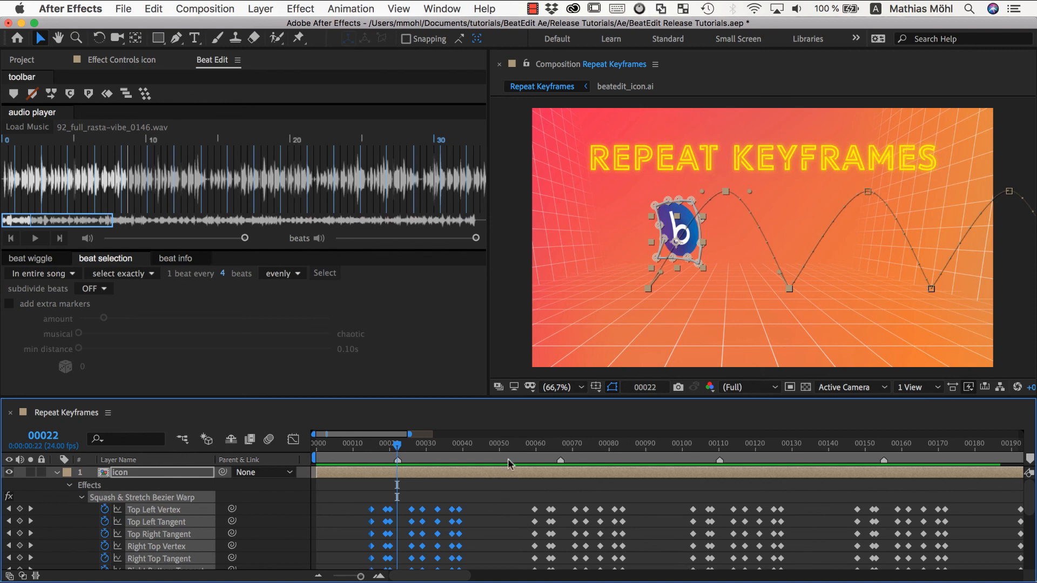
mouse_move(106, 93)
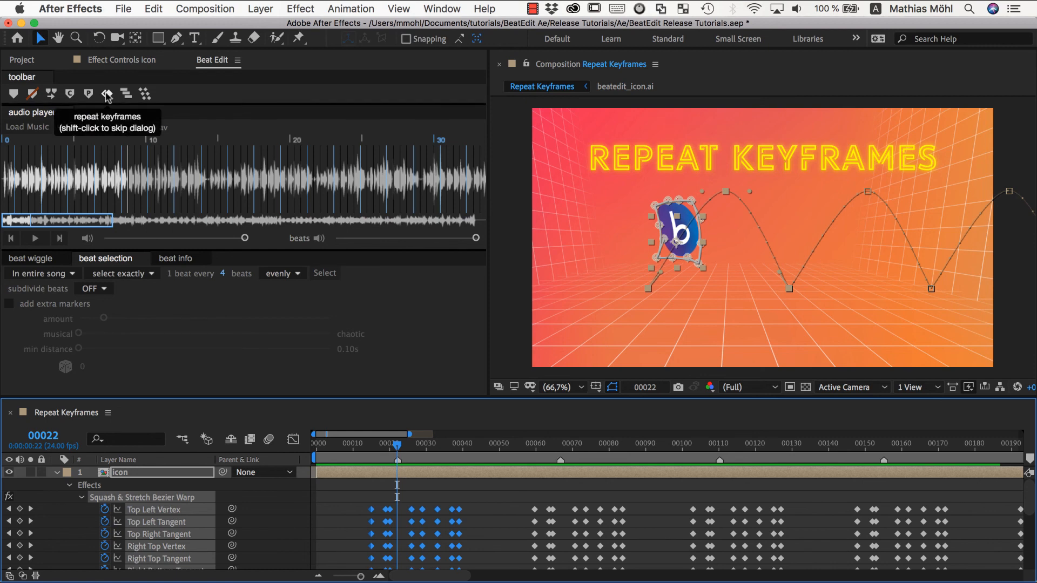